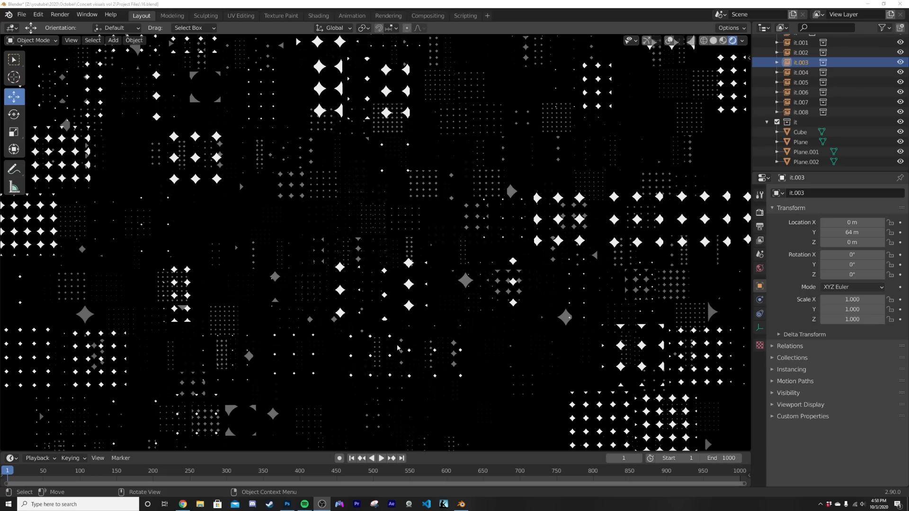
Play the finished star-grid fly-through in the viewport, then stop playback
left_click(380, 459)
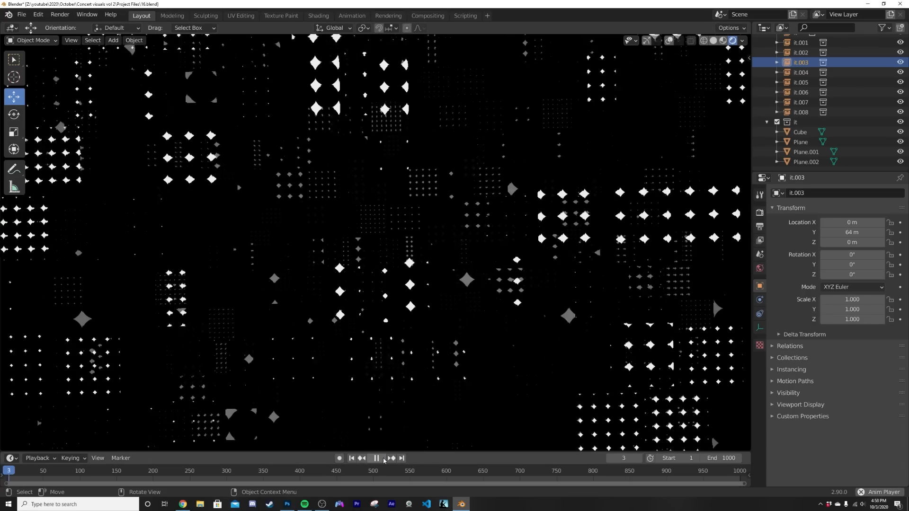
left_click(375, 459)
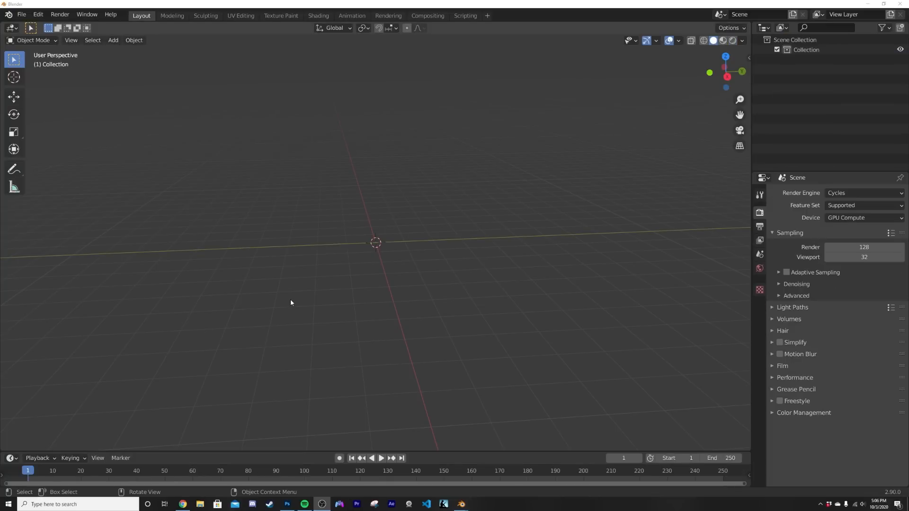
mouse_move(384, 212)
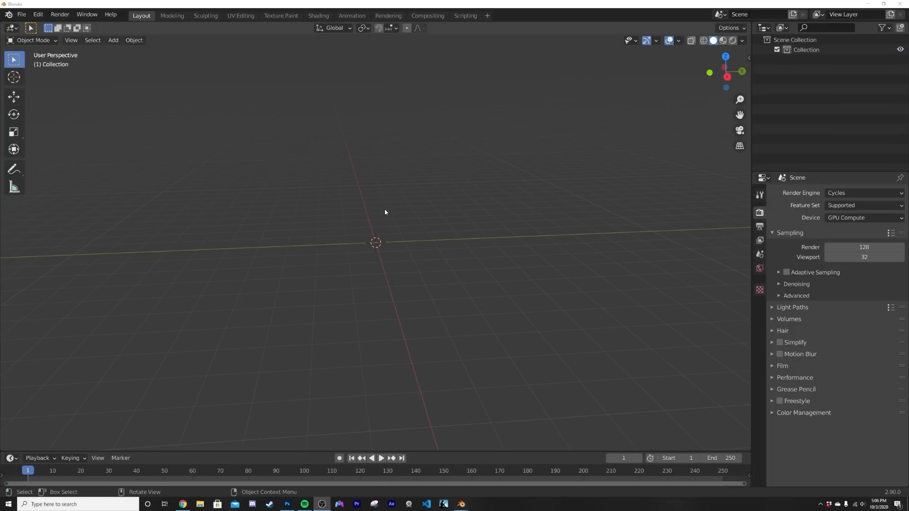
Add a plane to the empty scene, briefly entering and leaving Edit Mode
left_click(113, 39)
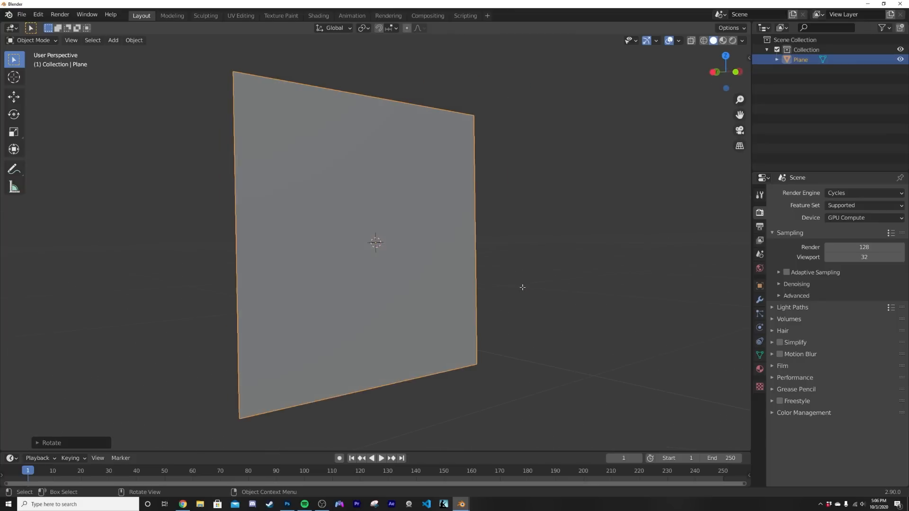
key("Tab")
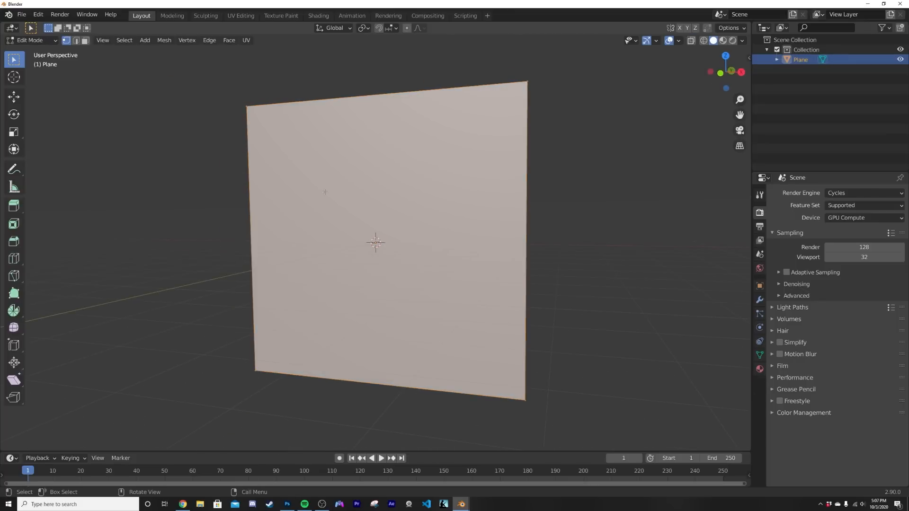
key("Tab")
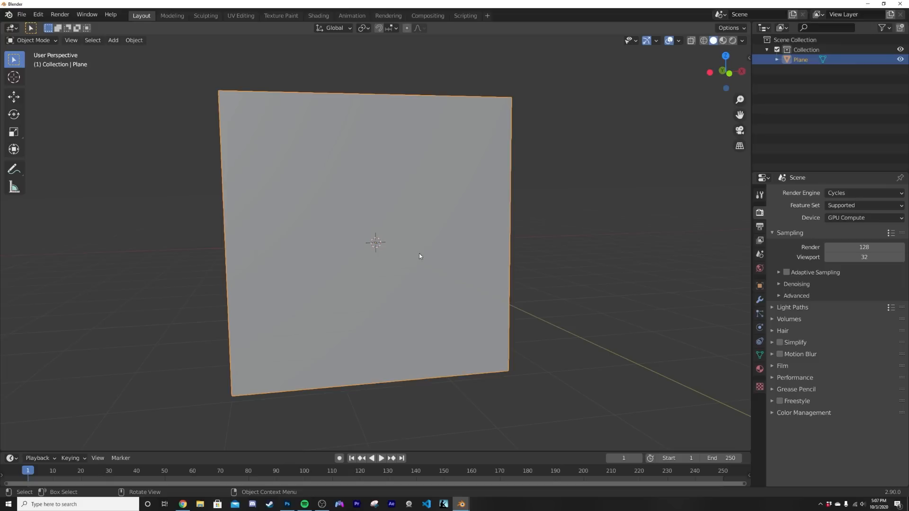
Switch the render engine to Eevee and give the plane a new Alpha Blend material
left_click(864, 192)
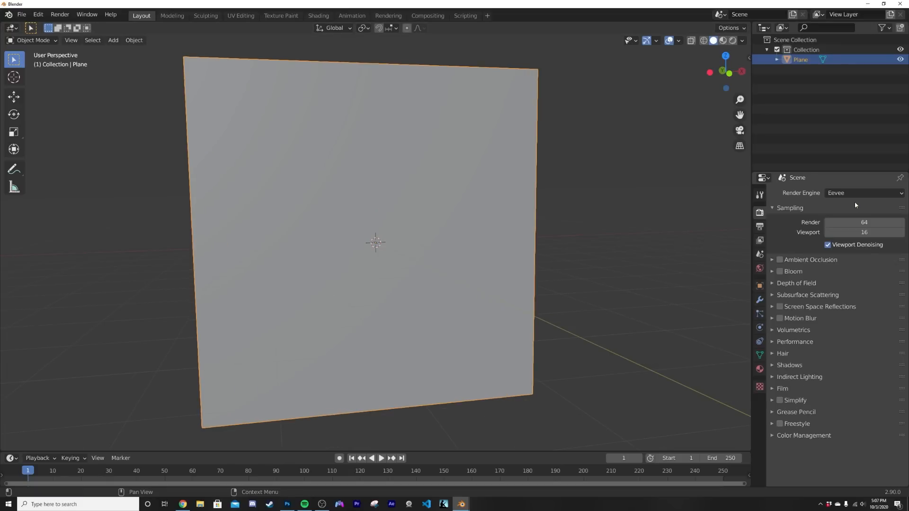
left_click(760, 369)
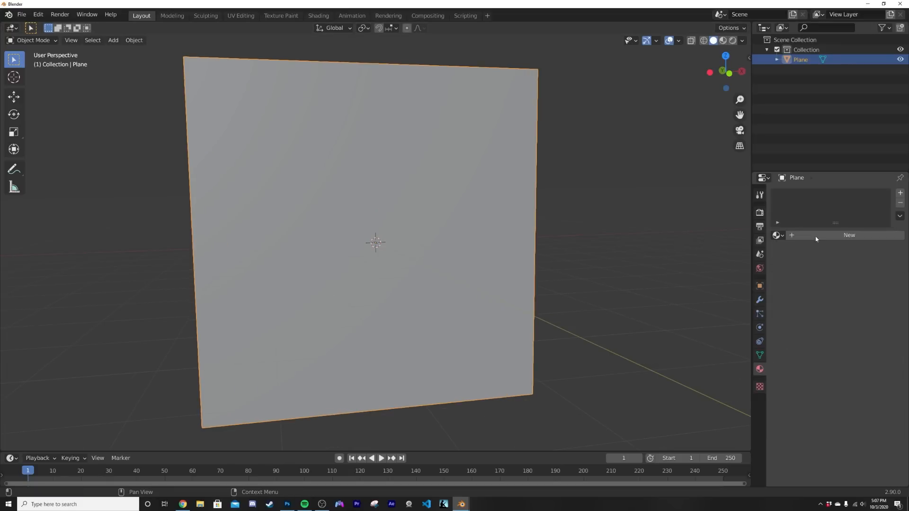
left_click(849, 234)
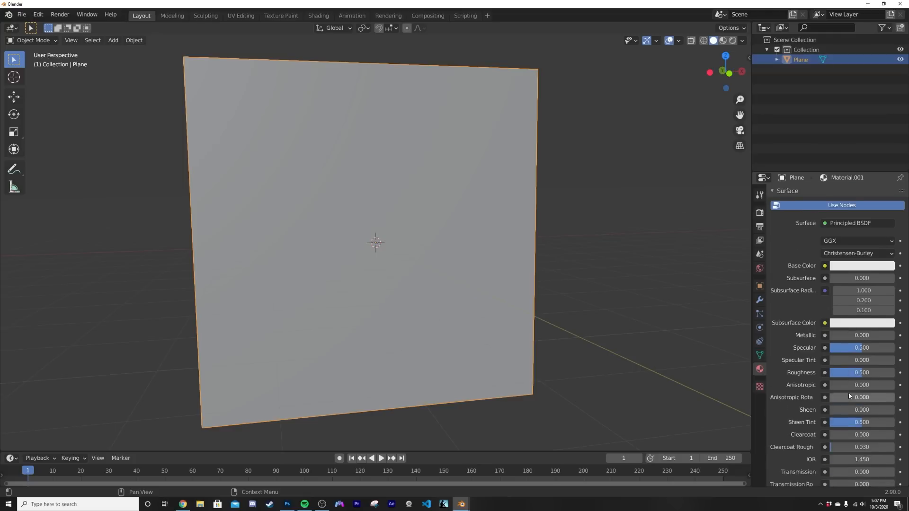
scroll("down", 3)
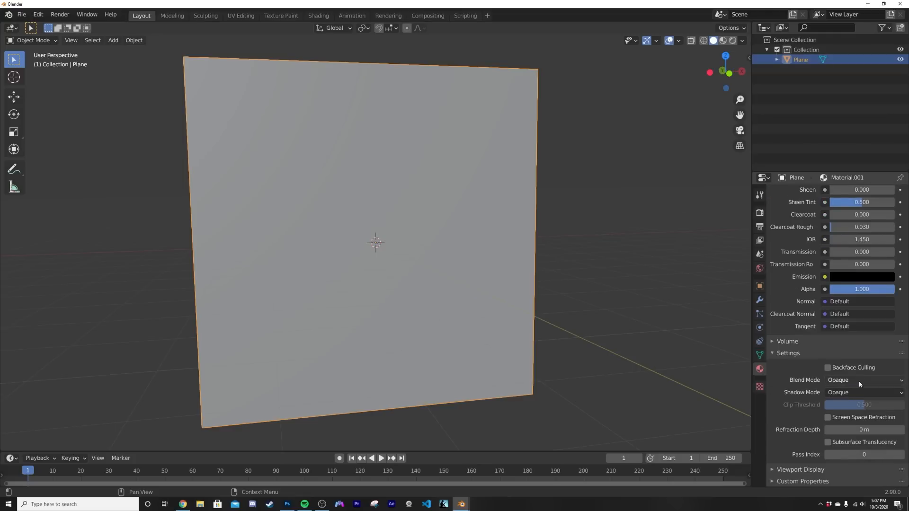
left_click(864, 380)
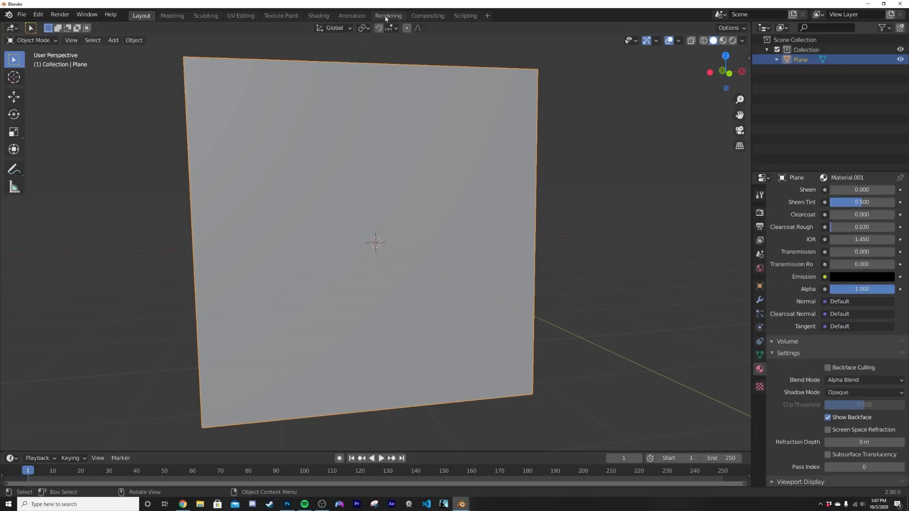
In the Shading workspace add Mix Shader, Transparent BSDF and Emission nodes for the plane's material
left_click(318, 16)
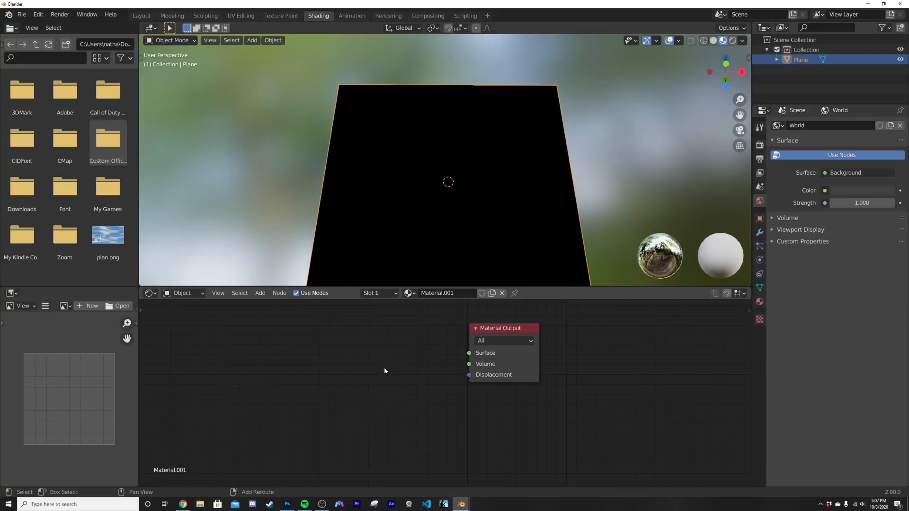
type("mi")
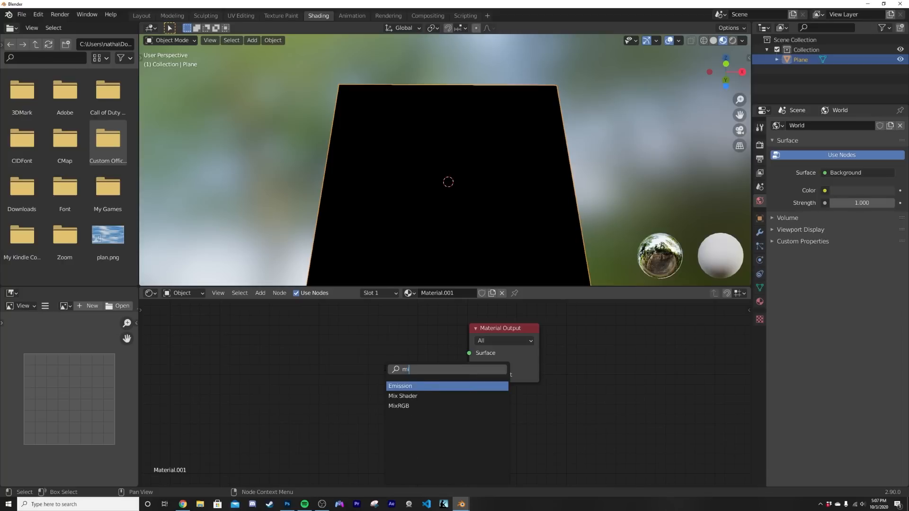
left_click(403, 396)
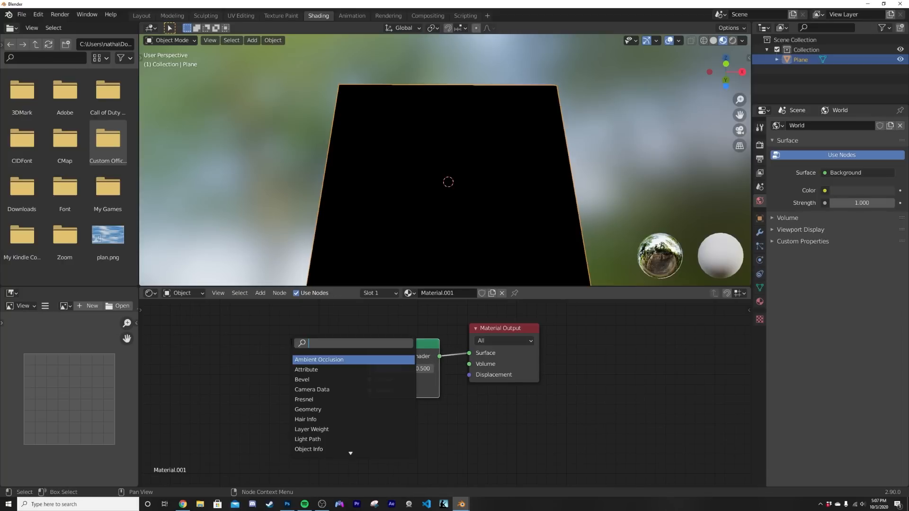
type("tr")
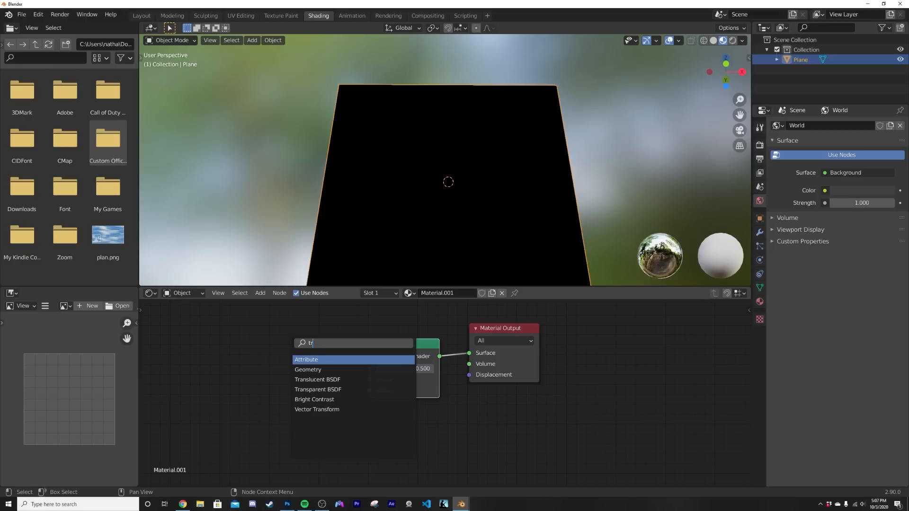
left_click(318, 389)
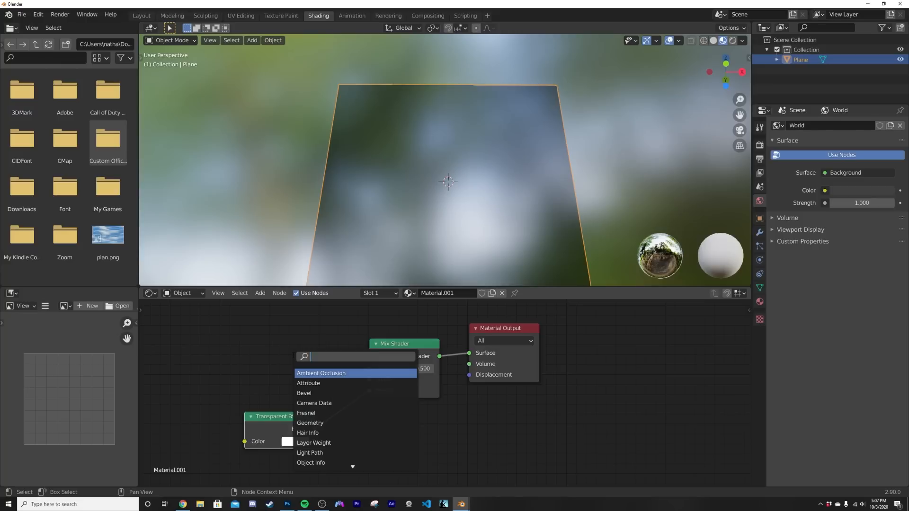
type("em")
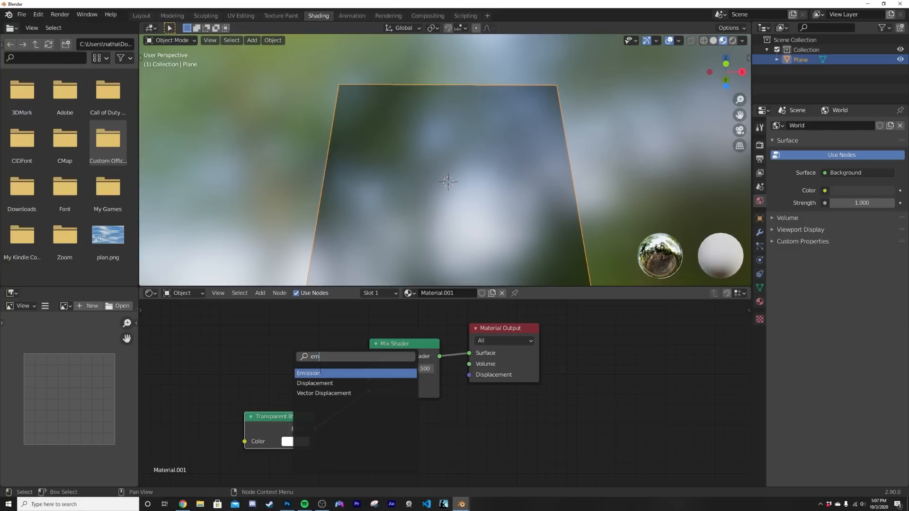
left_click(309, 373)
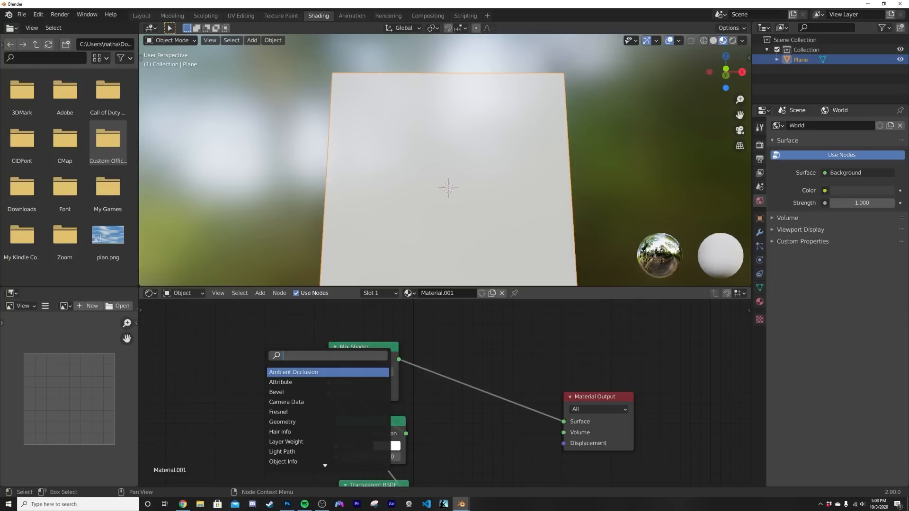
Add a Voronoi Texture and wire its Distance into the ColorRamp factor
left_click(296, 381)
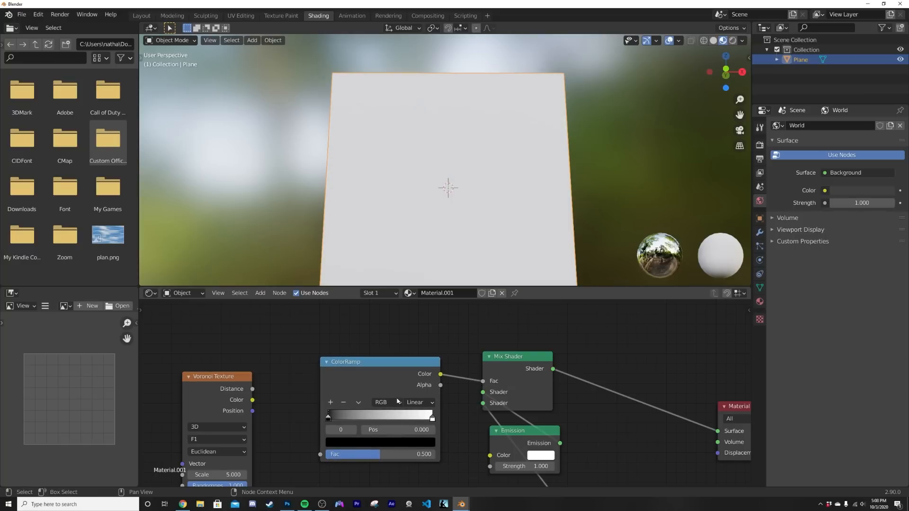
left_click_drag(253, 389, 281, 407)
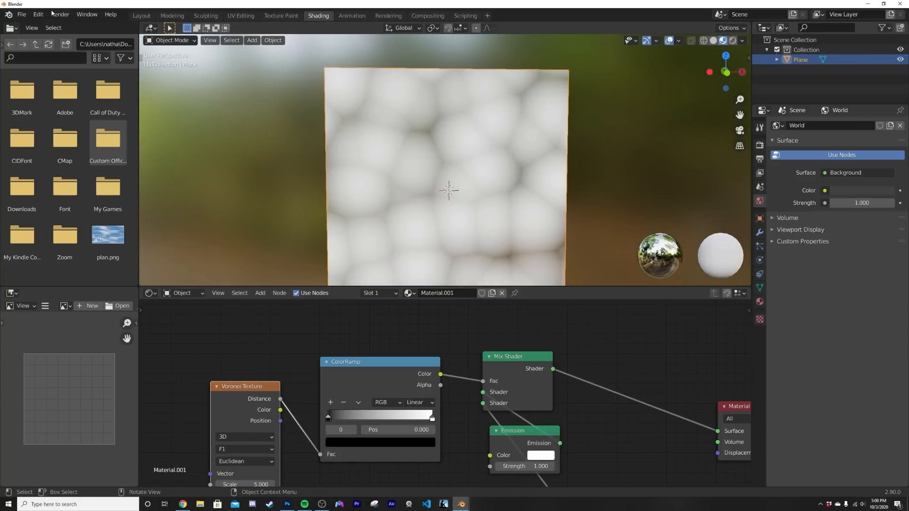
Enable the Node Wrangler add-on in Preferences by searching 'node'
left_click(37, 14)
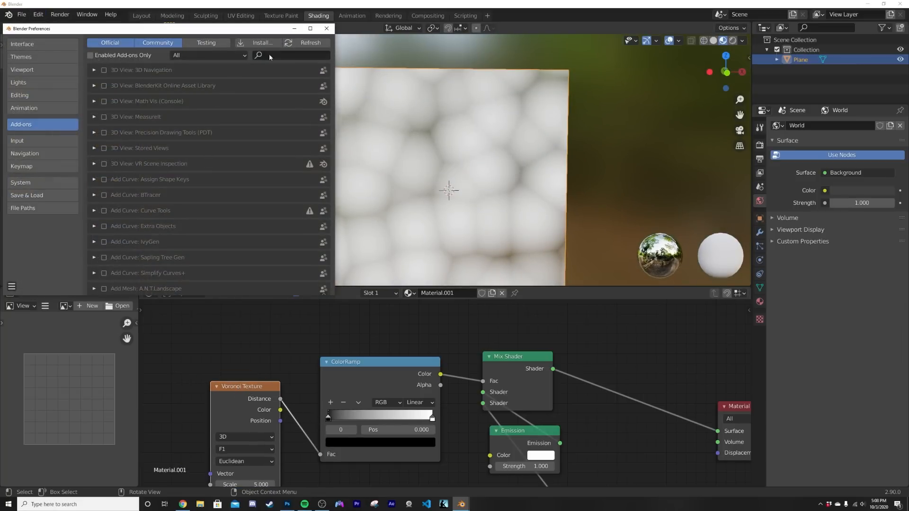
type("node")
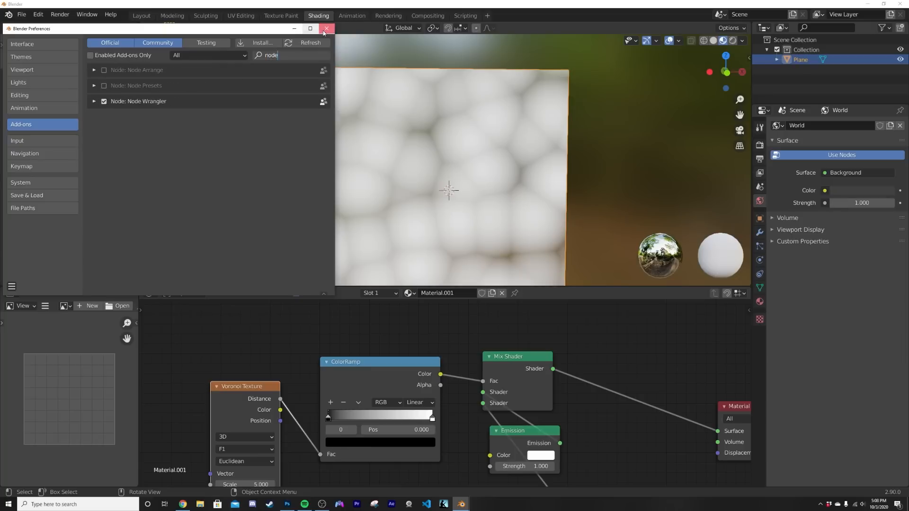
left_click(326, 28)
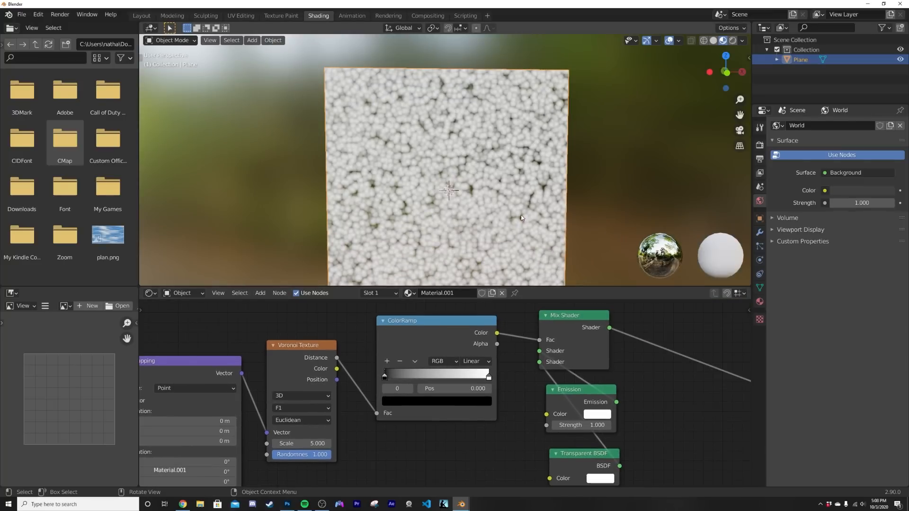
mouse_move(429, 215)
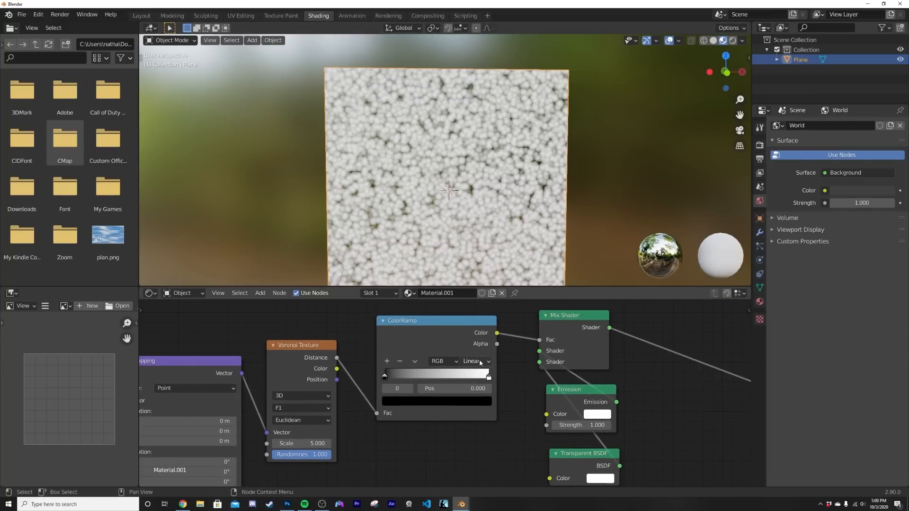
Set the ColorRamp to Constant interpolation and Voronoi Randomness to 0 for a regular dot grid
left_click(471, 361)
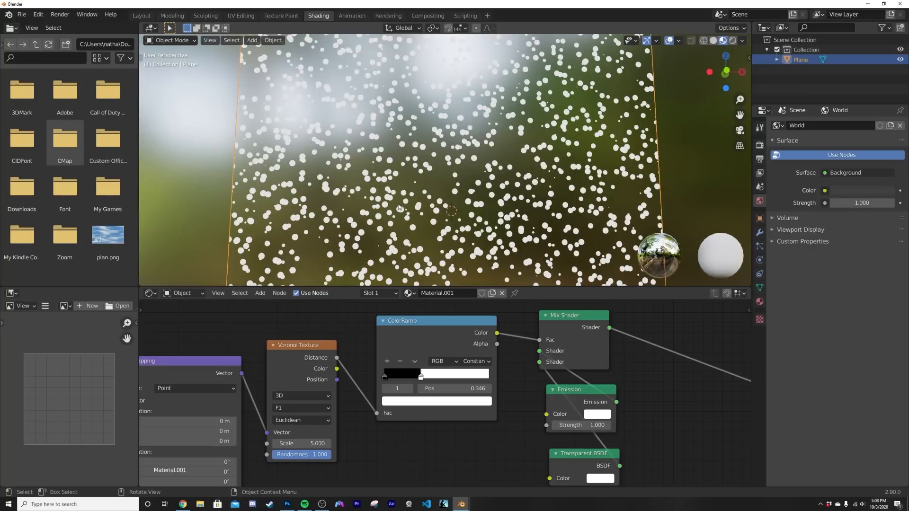
left_click_drag(319, 455, 284, 455)
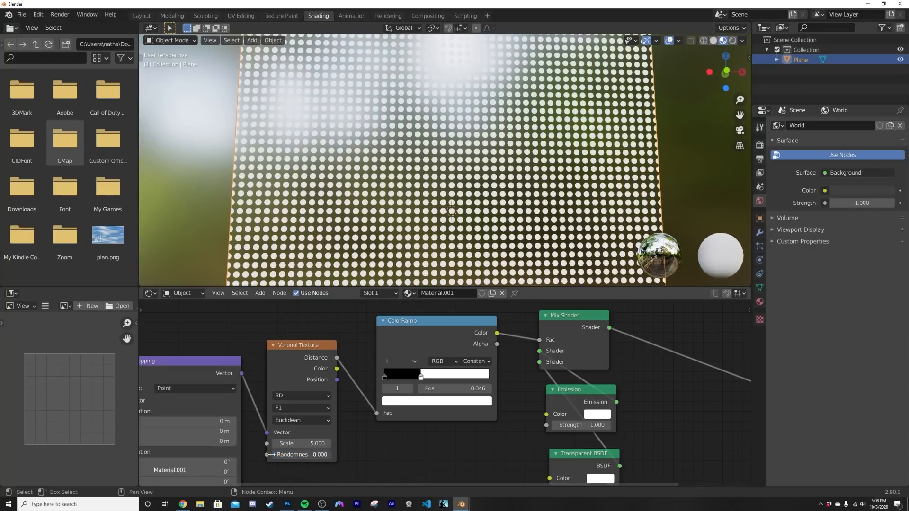
left_click_drag(420, 377, 465, 376)
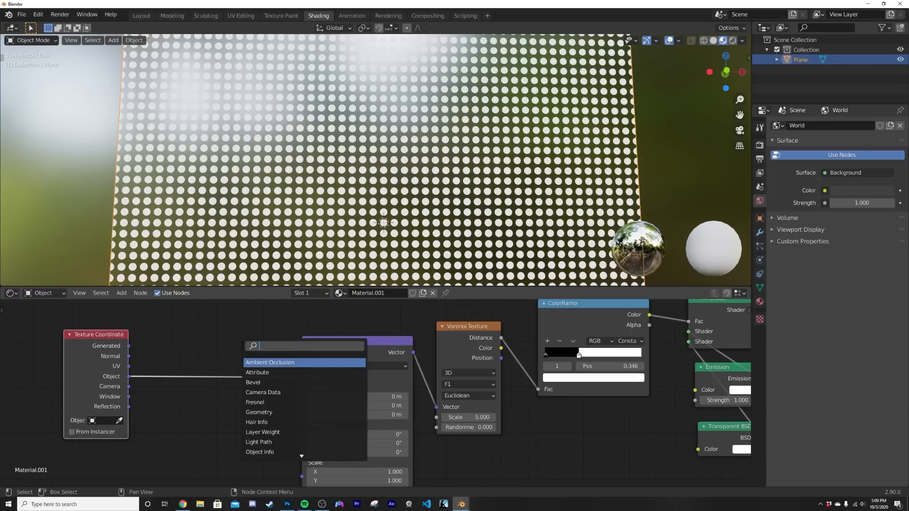
Add a Brick Texture and preview the mix factor at full dots and full bricks
type("br")
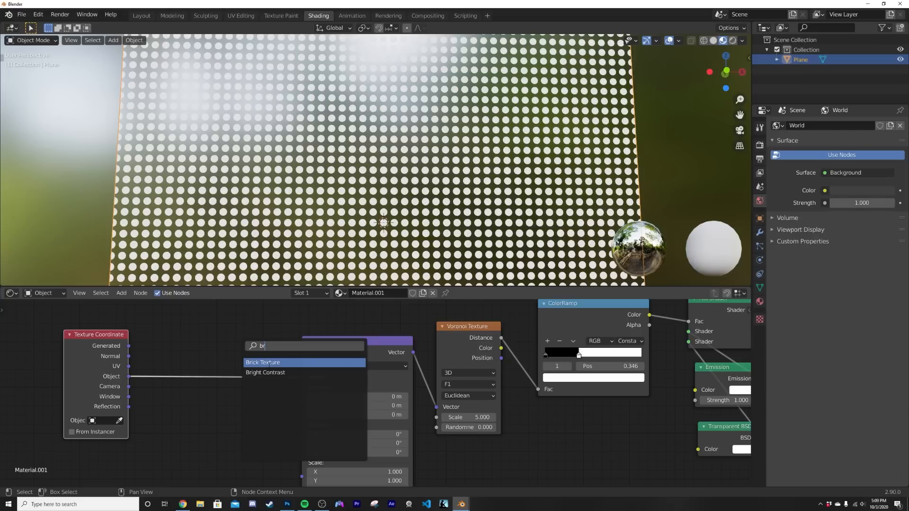
left_click(262, 363)
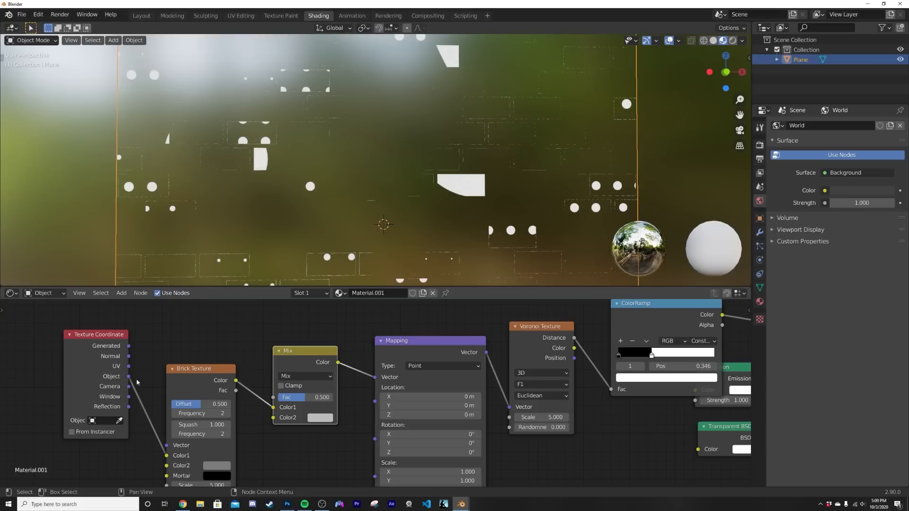
left_click_drag(127, 377, 221, 343)
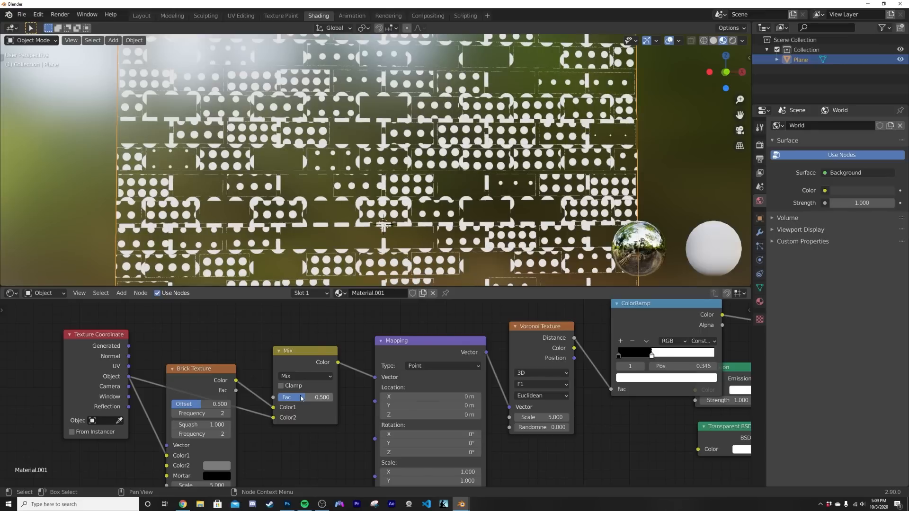
left_click_drag(301, 397, 330, 396)
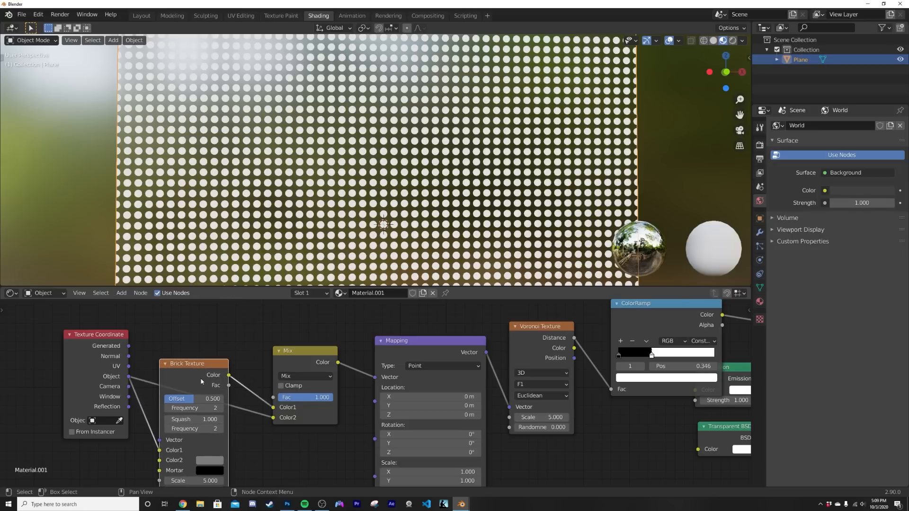
left_click_drag(322, 397, 307, 397)
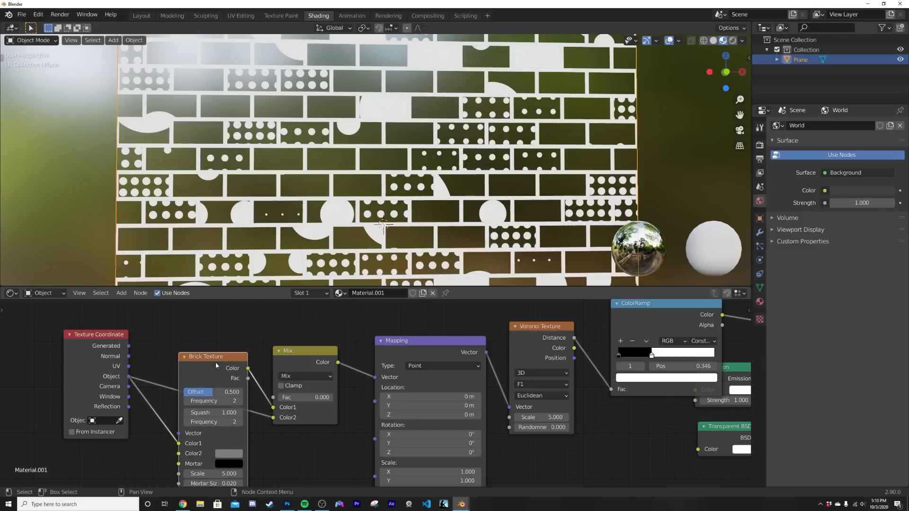
Settle the brick/dot mix factor near 0.87 for dotted bricks
left_click_drag(205, 356, 205, 335)
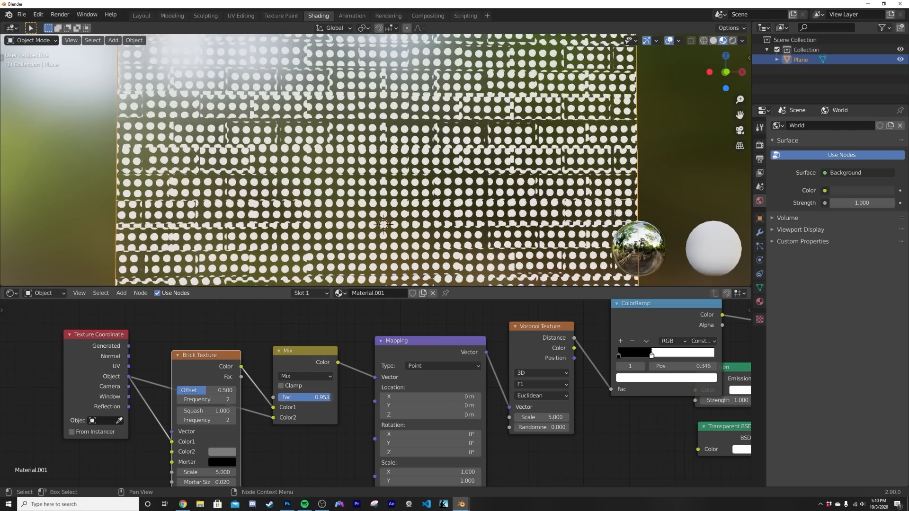
left_click_drag(314, 397, 301, 397)
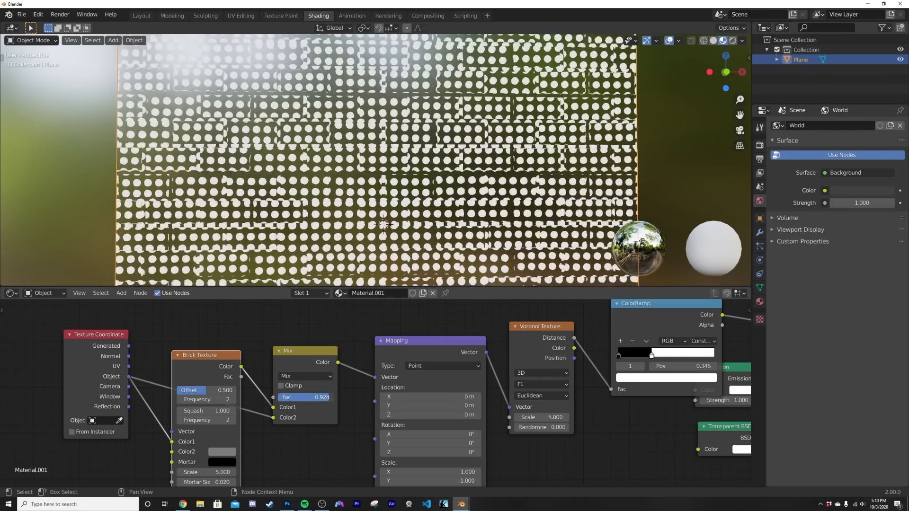
left_click_drag(325, 397, 307, 397)
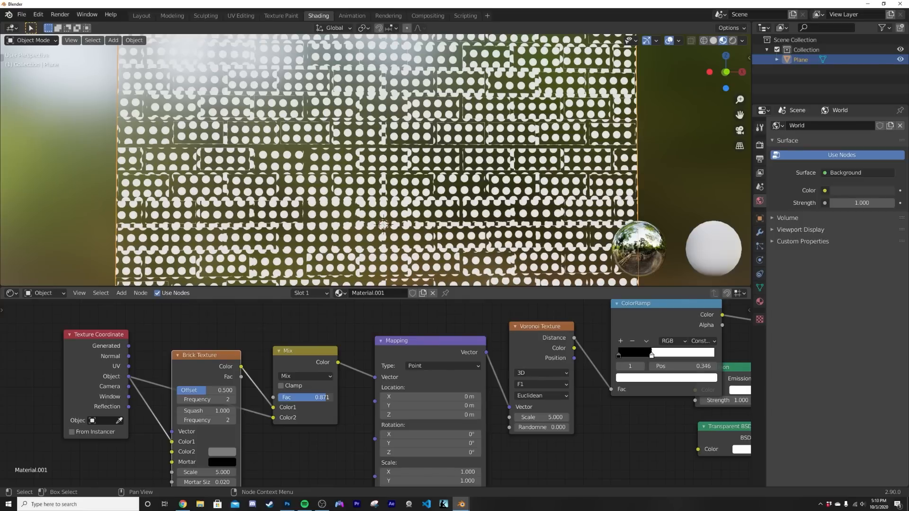
left_click_drag(322, 397, 302, 396)
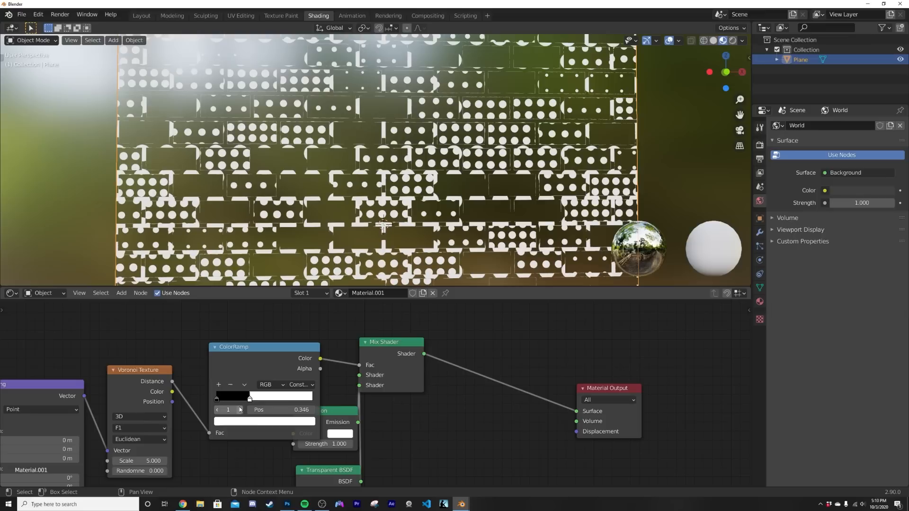
Shrink the stars via the ramp stop, set Voronoi Scale 12, lower the mix and raise Brick Scale to 10
left_click_drag(249, 396, 290, 396)
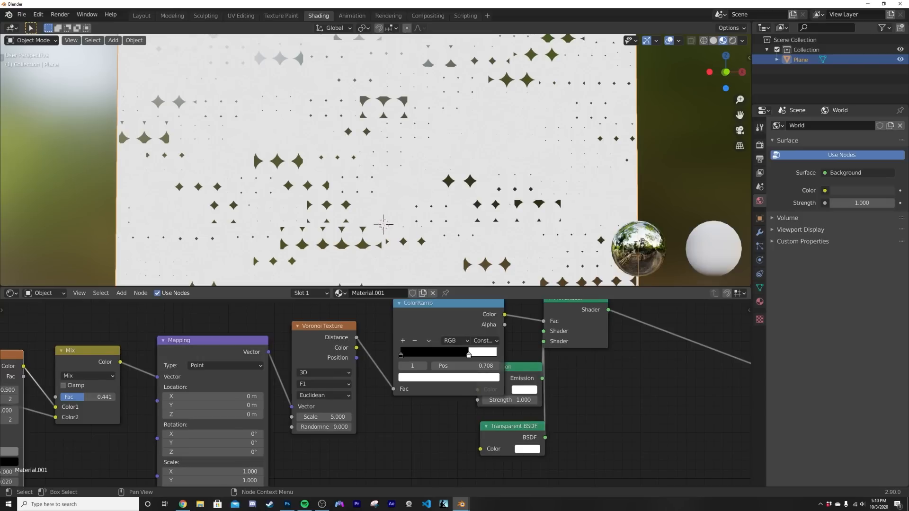
left_click(323, 417)
type("12.000")
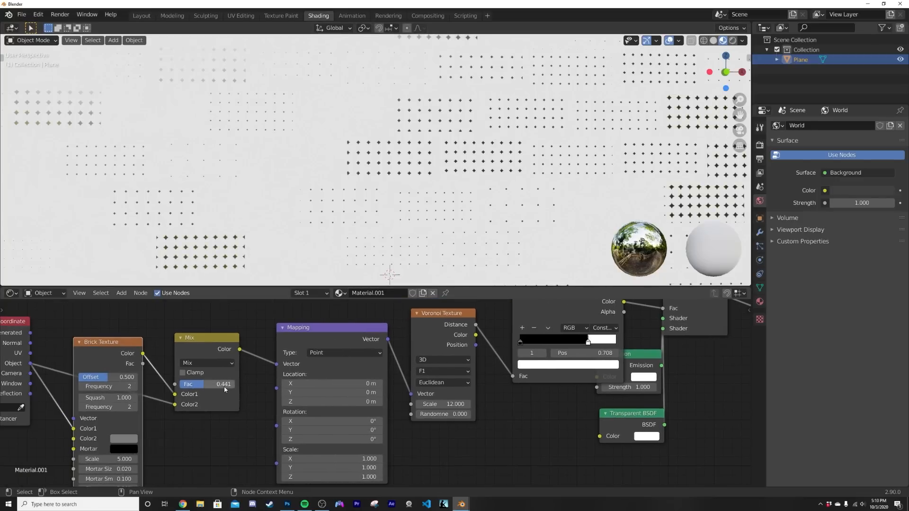
left_click_drag(224, 384, 223, 384)
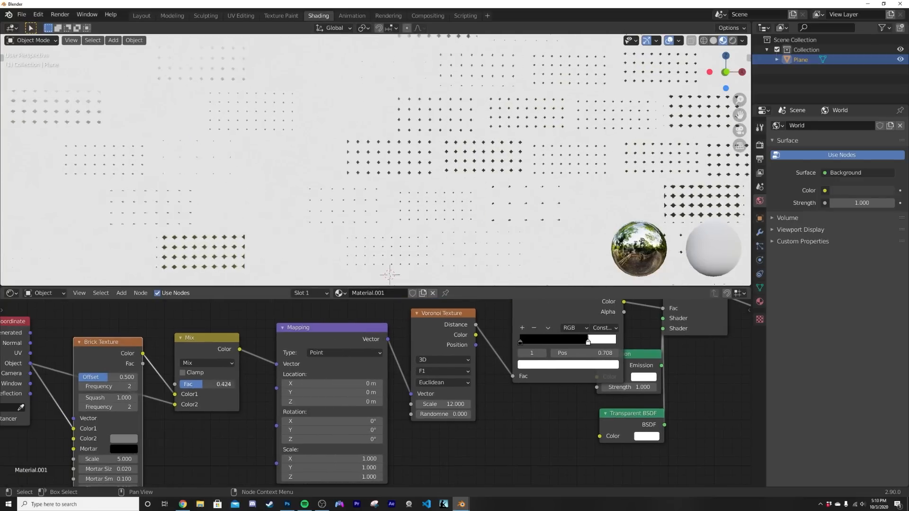
left_click_drag(223, 383, 208, 384)
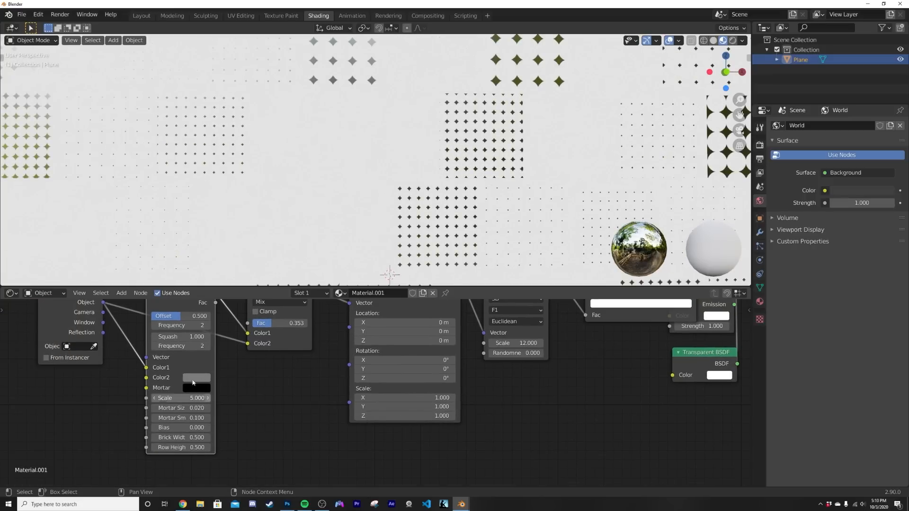
left_click(180, 347)
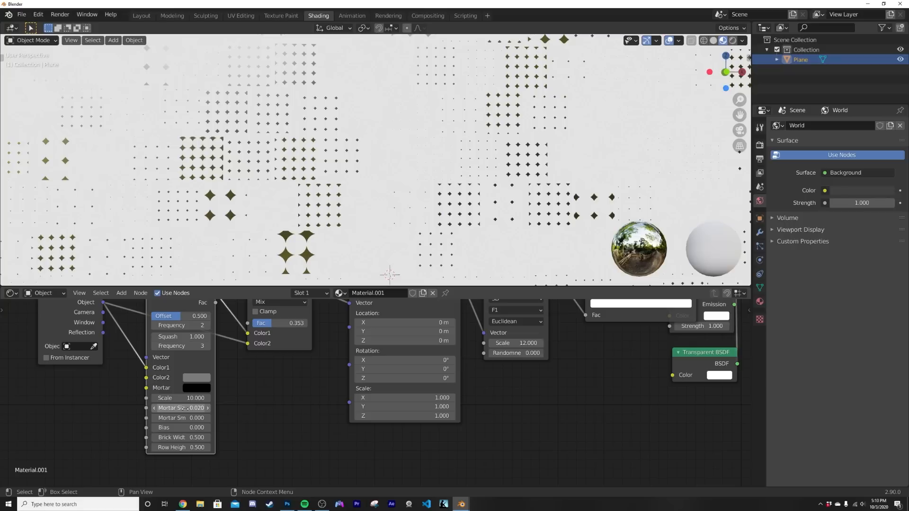
mouse_move(181, 407)
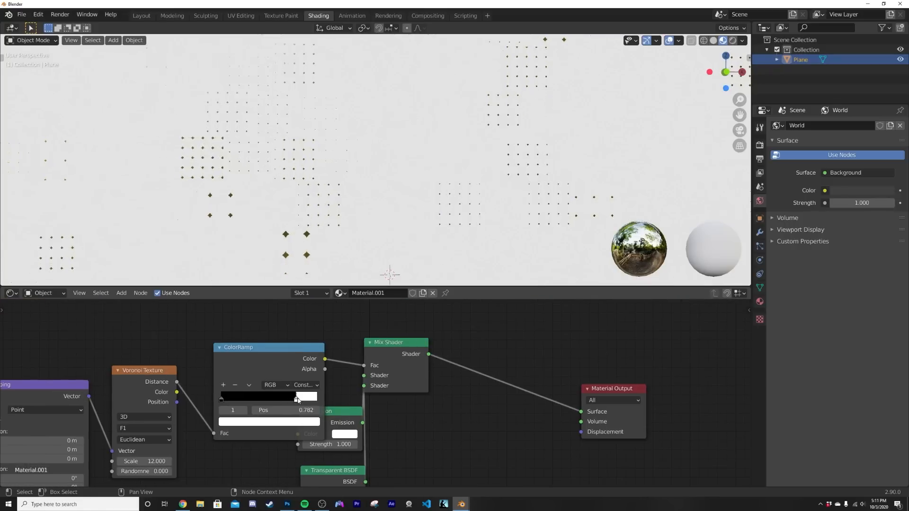
Invert the ColorRamp so the stars turn white and fine-tune their size, then return to Layout
left_click_drag(296, 397, 267, 397)
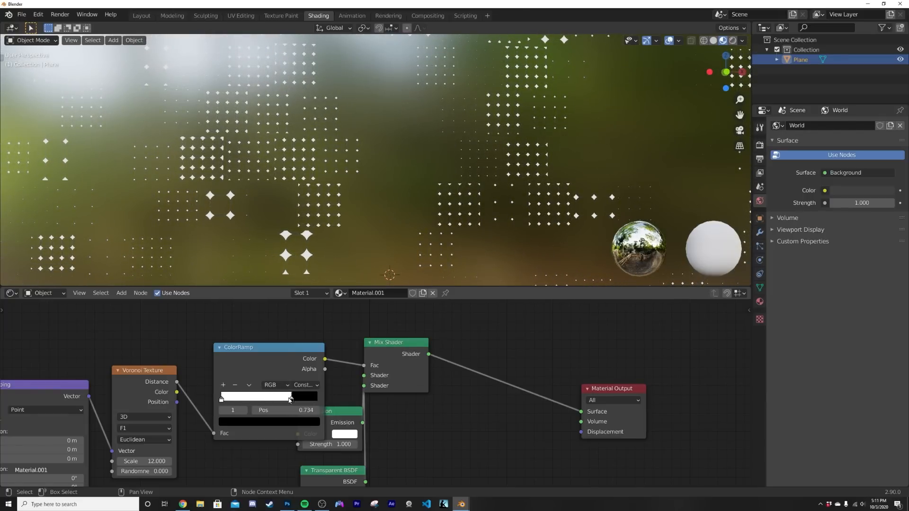
left_click_drag(290, 396, 285, 396)
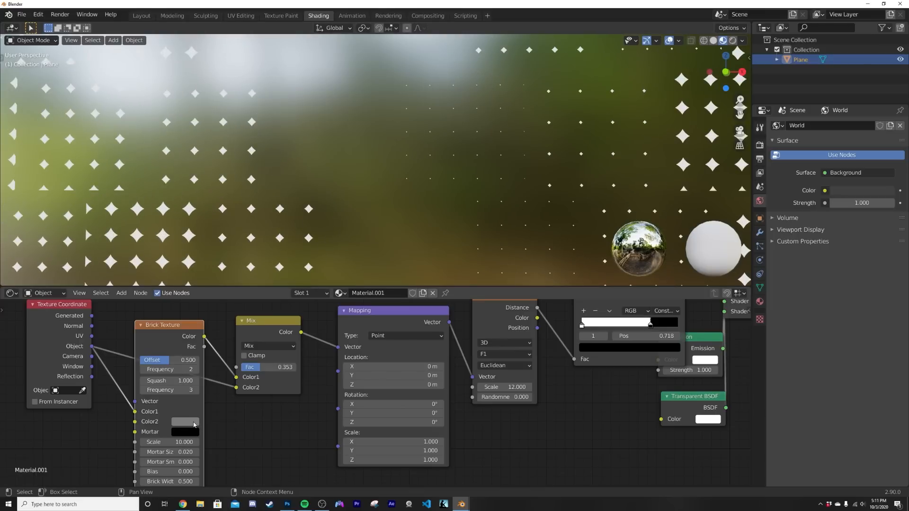
left_click(186, 422)
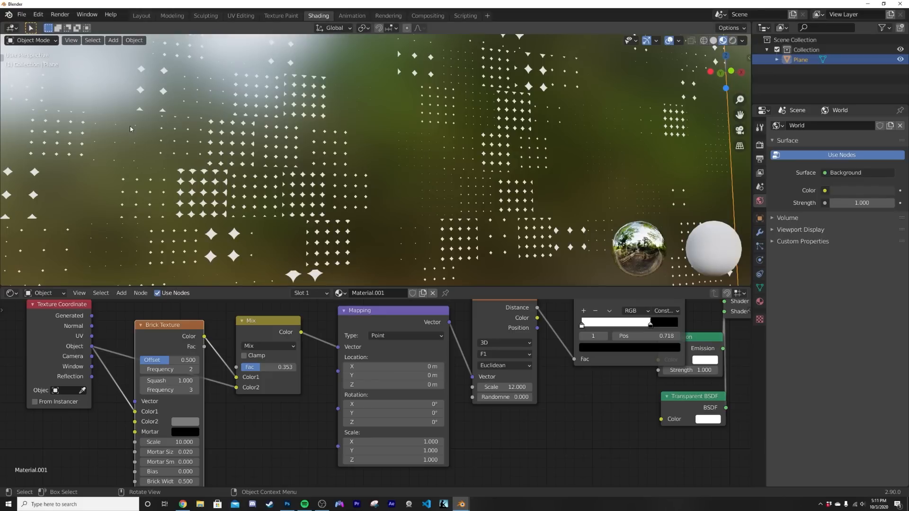
left_click(142, 15)
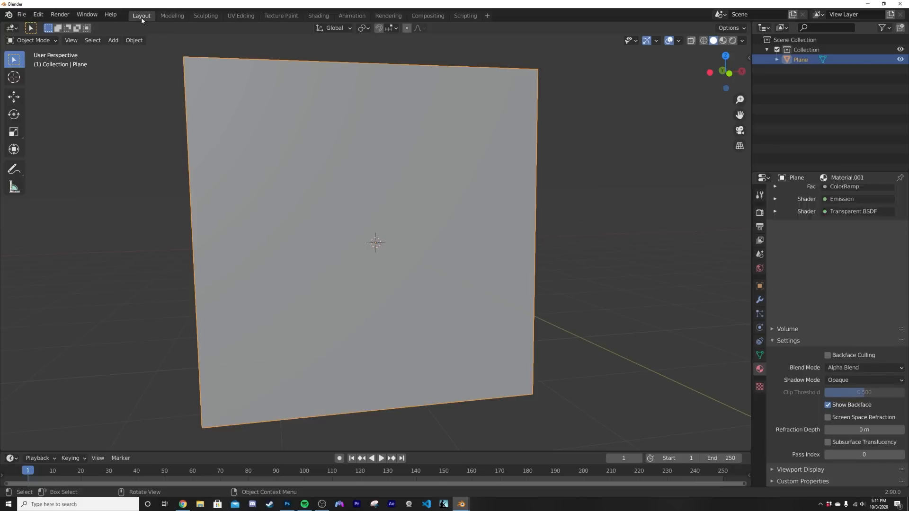
Add a second plane to the scene alongside the star plane
left_click(113, 39)
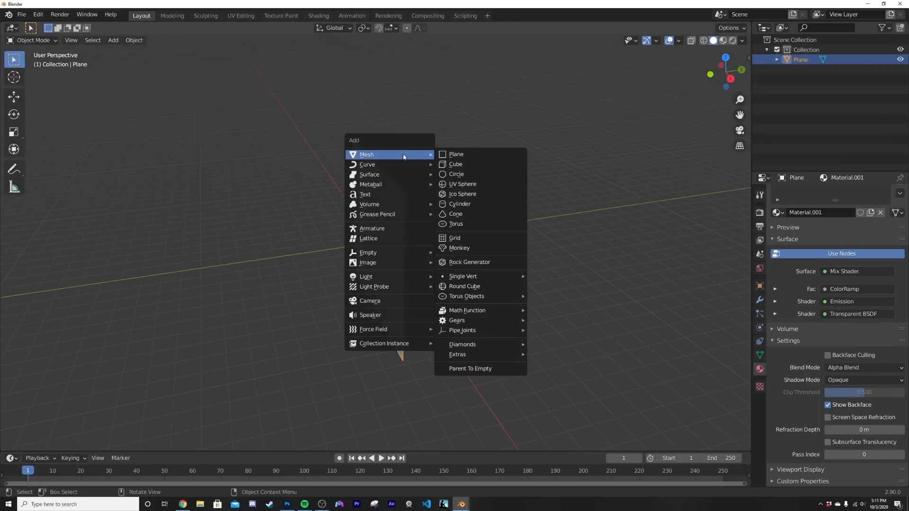
left_click(457, 154)
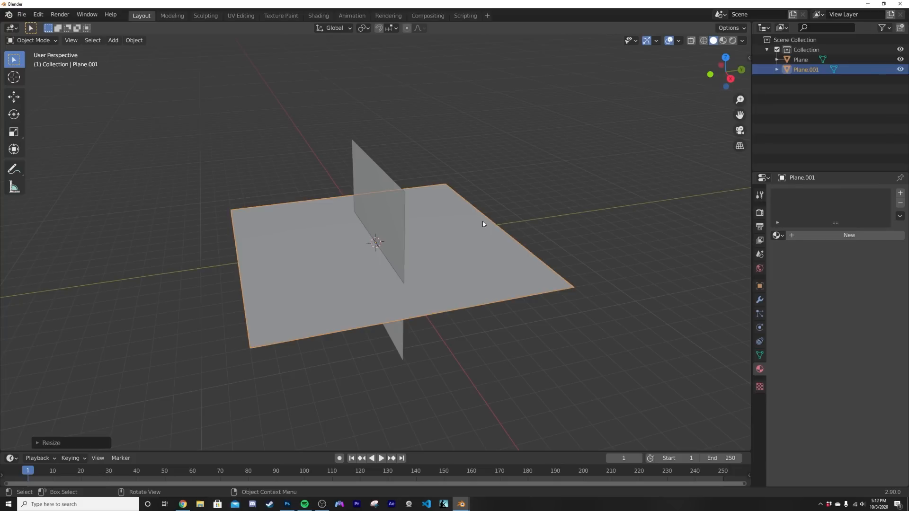
mouse_move(490, 209)
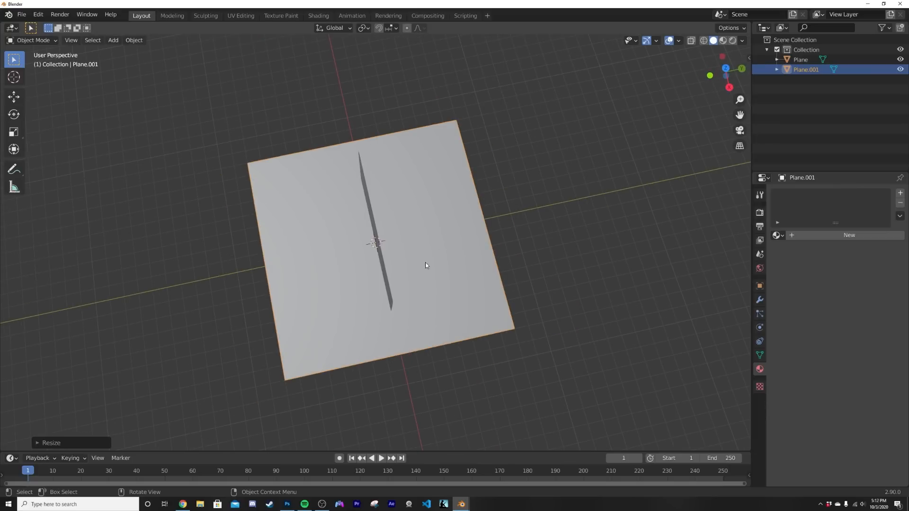
left_click(802, 59)
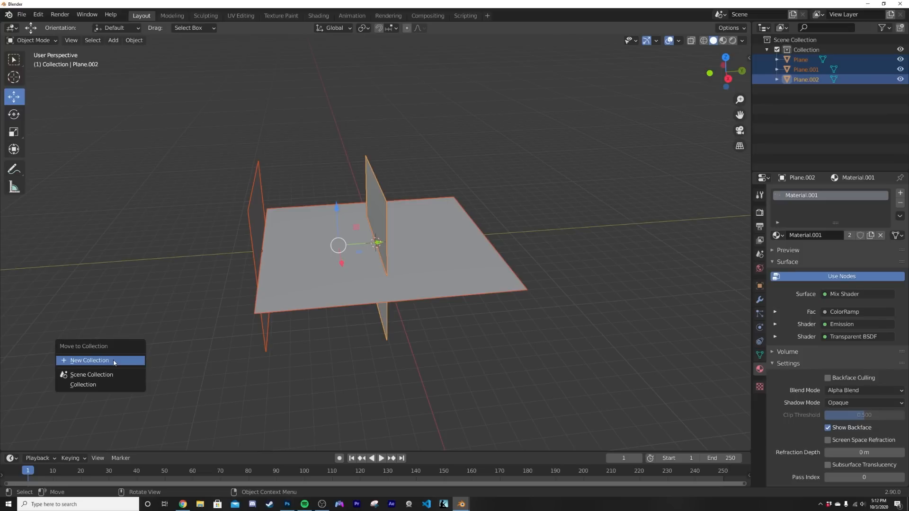
Group the three crossed planes into a new 'planes' collection
left_click(89, 360)
type("planes")
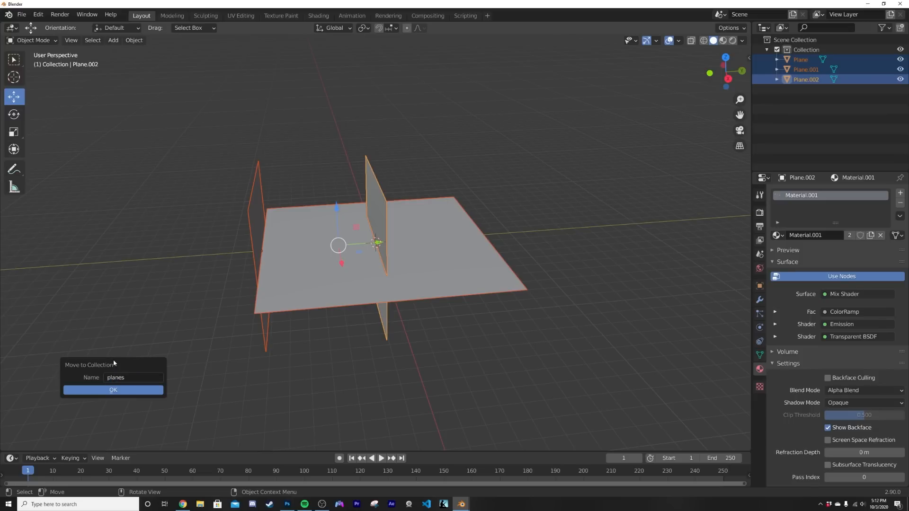
left_click(112, 389)
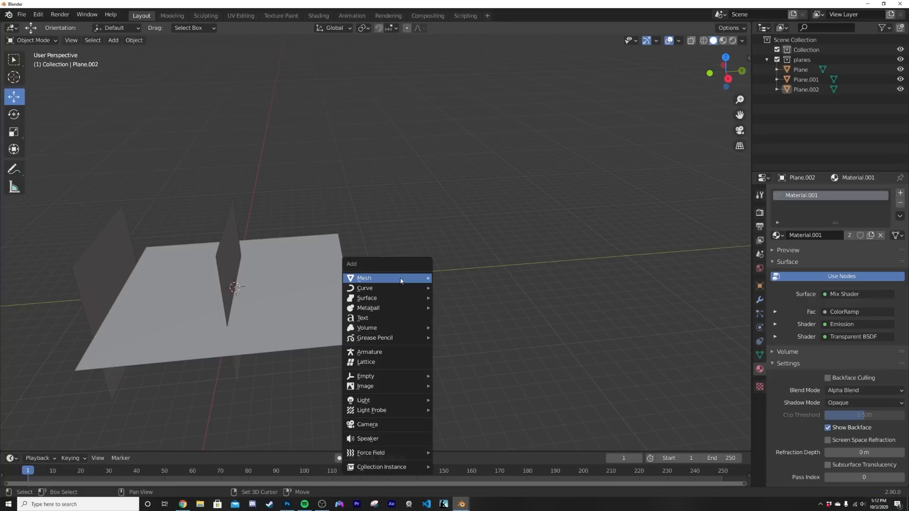
mouse_move(382, 467)
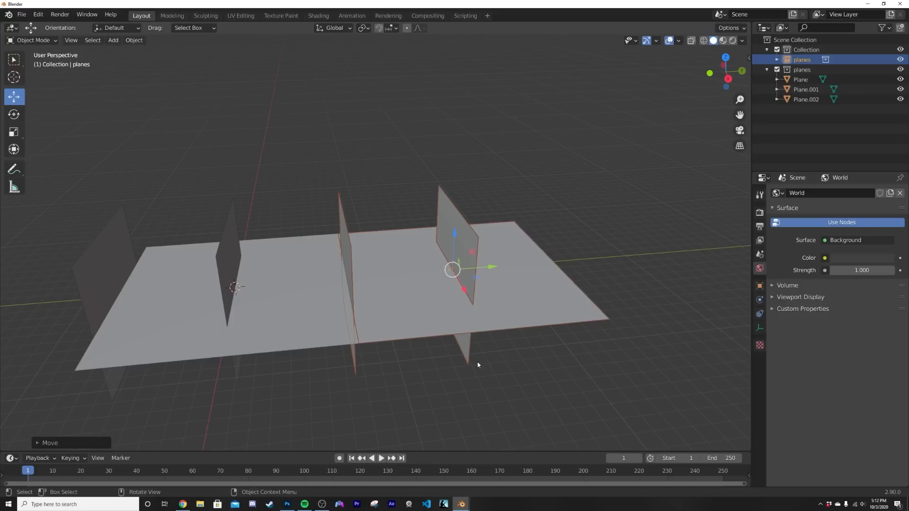
left_click(457, 384)
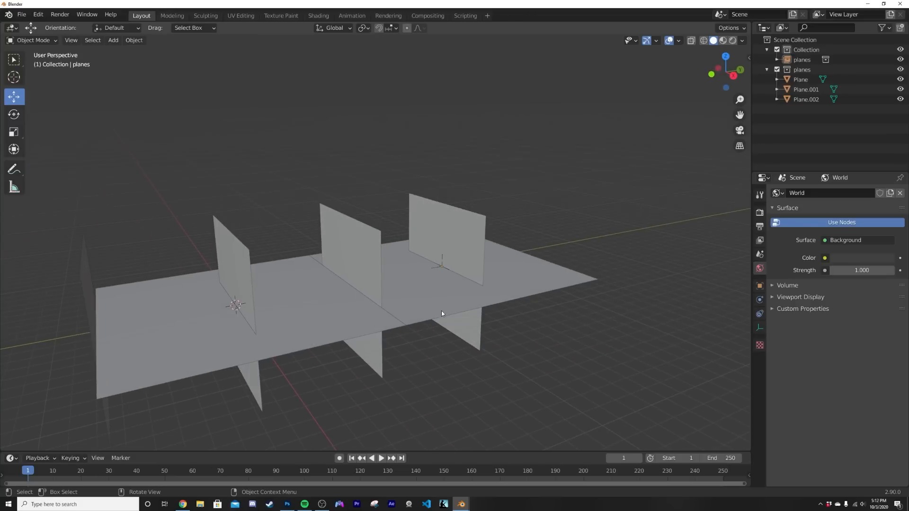
Instance the planes collection and duplicate it along the axis into a long strip
left_click(802, 60)
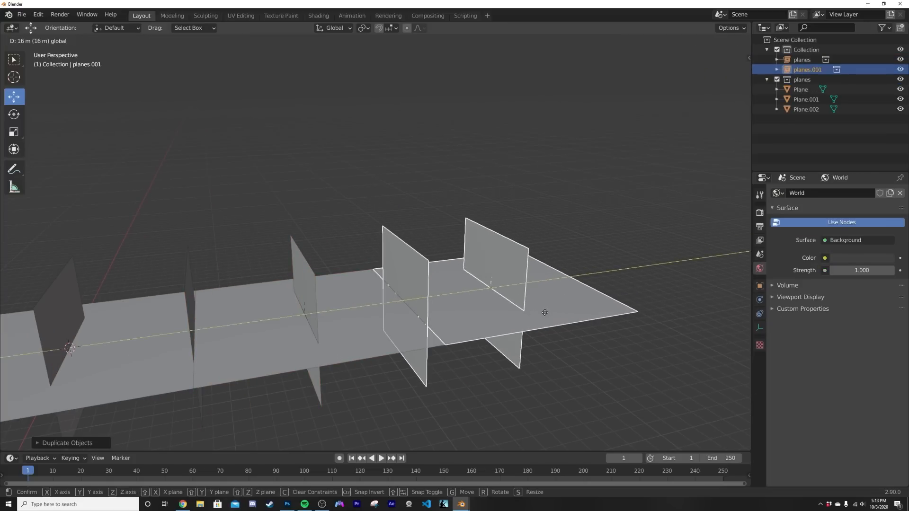
left_click(546, 313)
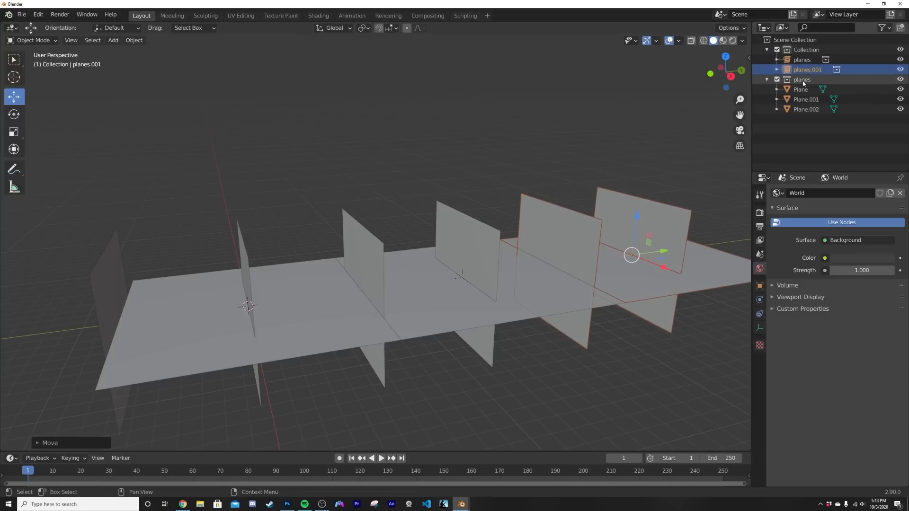
left_click(112, 40)
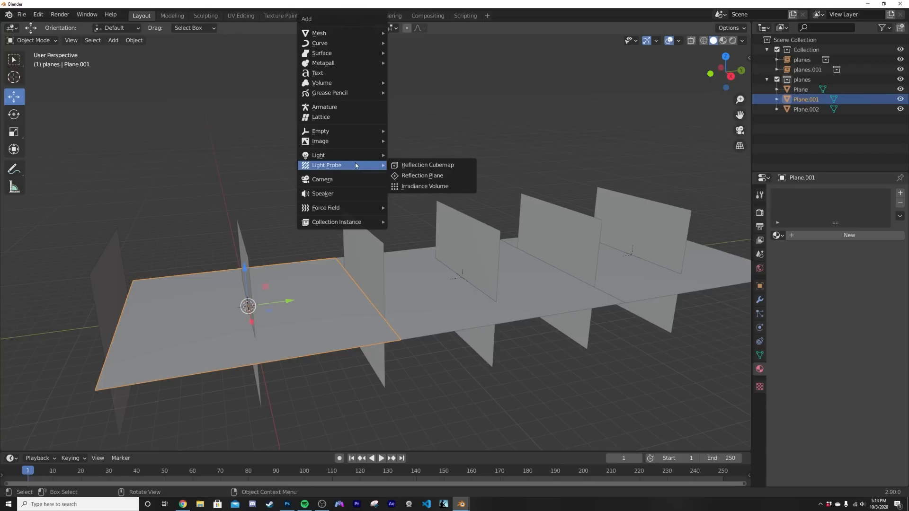
mouse_move(322, 53)
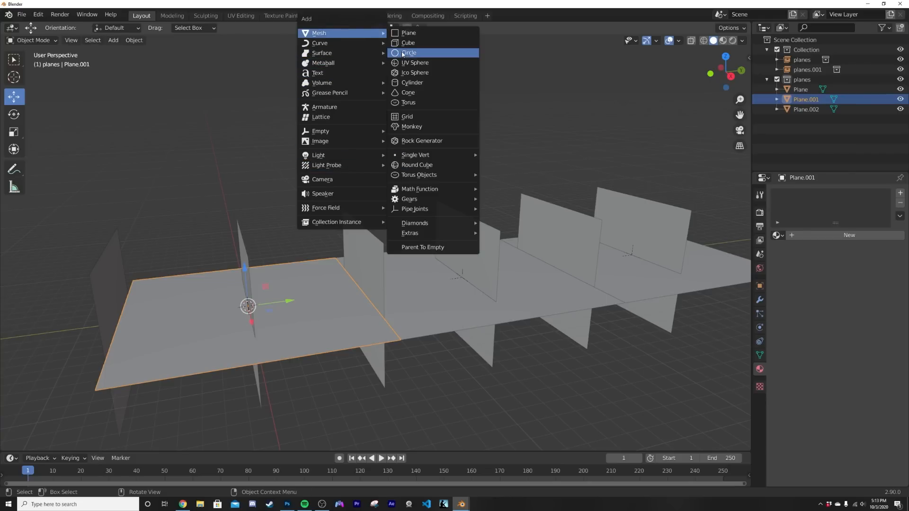
left_click(415, 73)
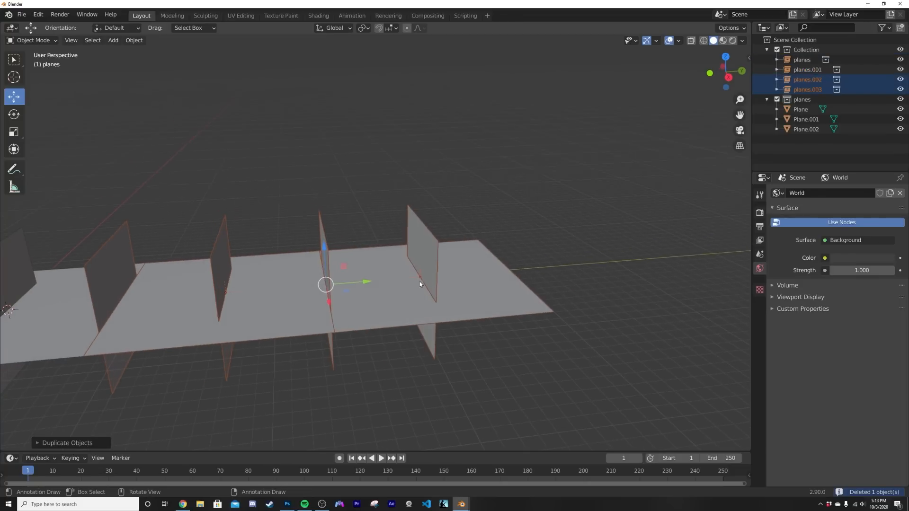
Line up the plane instances, then add a camera and position it from front view
left_click_drag(325, 284, 675, 255)
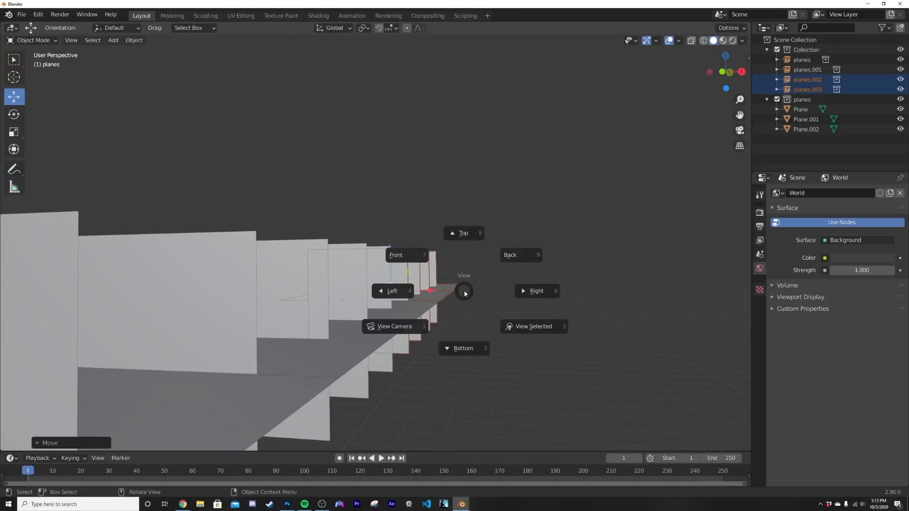
left_click(396, 255)
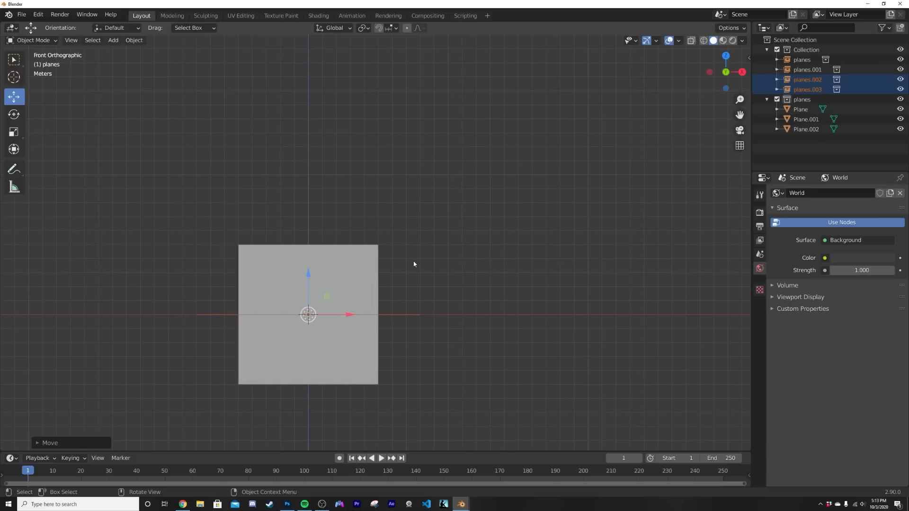
left_click(113, 40)
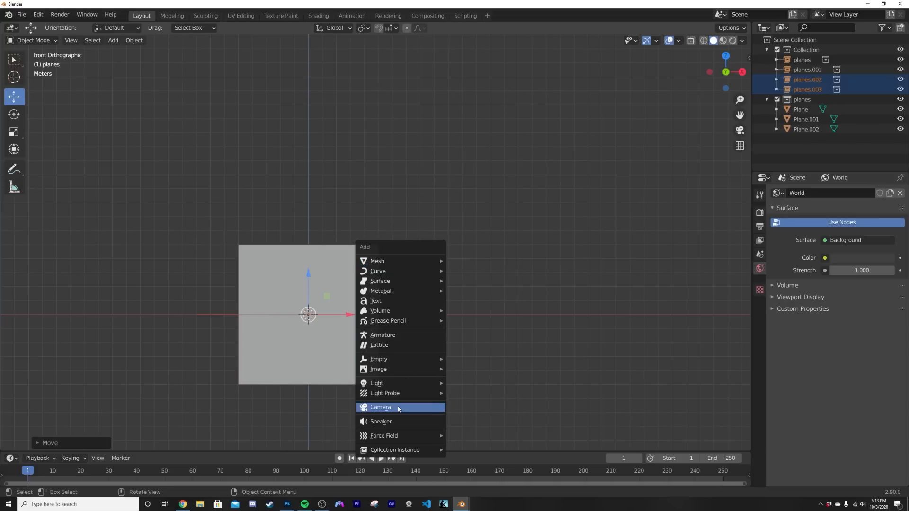
left_click(381, 407)
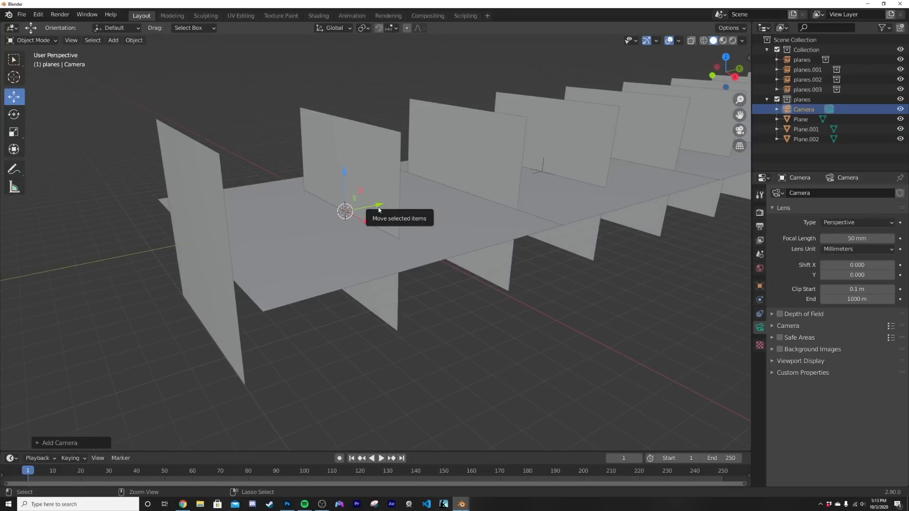
left_click_drag(345, 210, 196, 240)
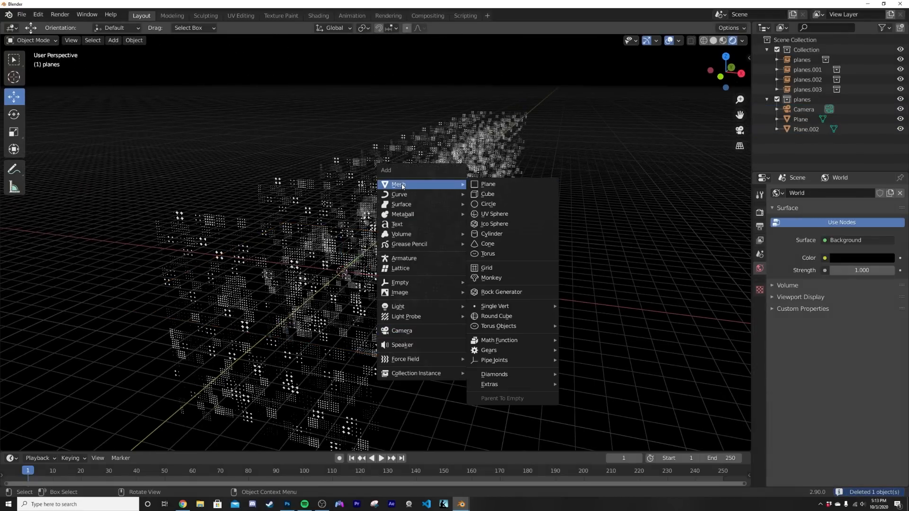
Add a cube around the planes with a new Principled Volume material
left_click(487, 193)
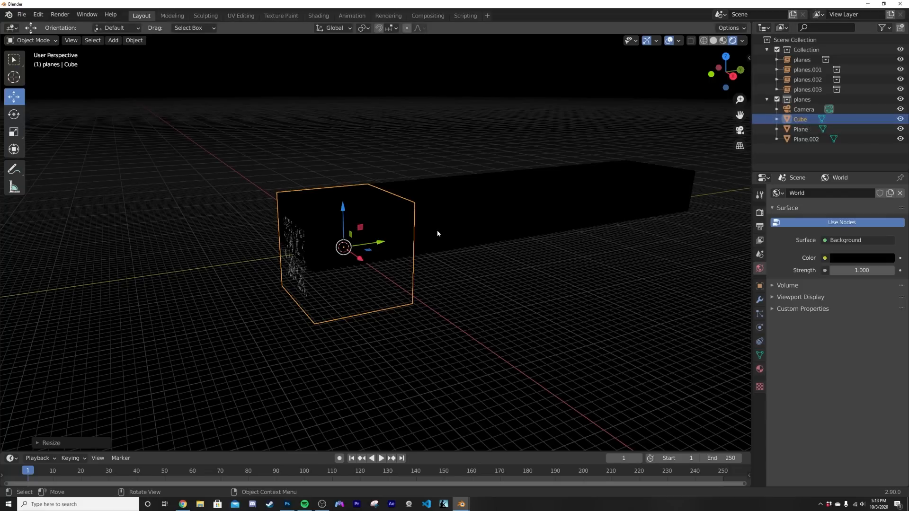
mouse_move(436, 208)
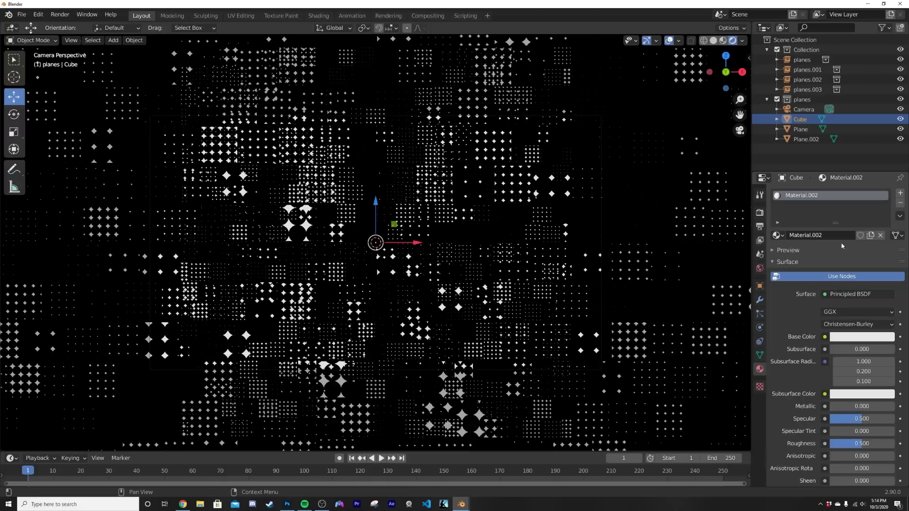
left_click(852, 294)
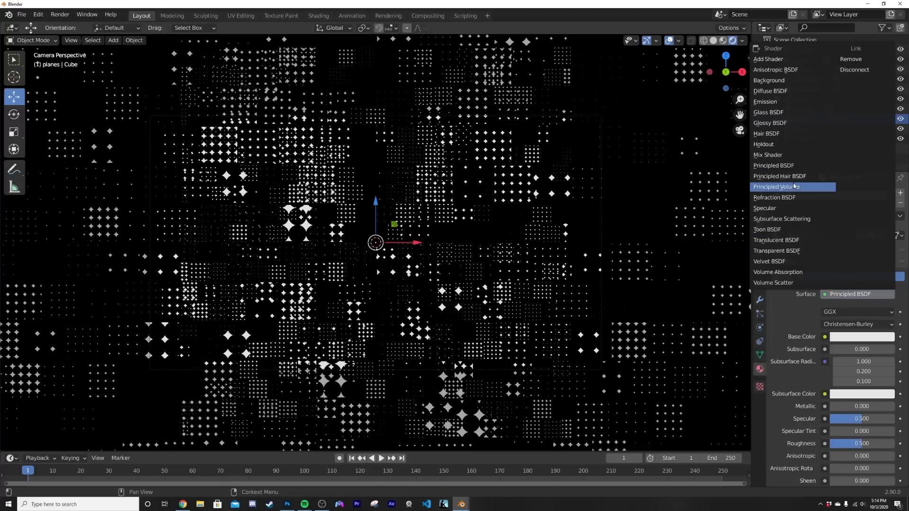
left_click(318, 15)
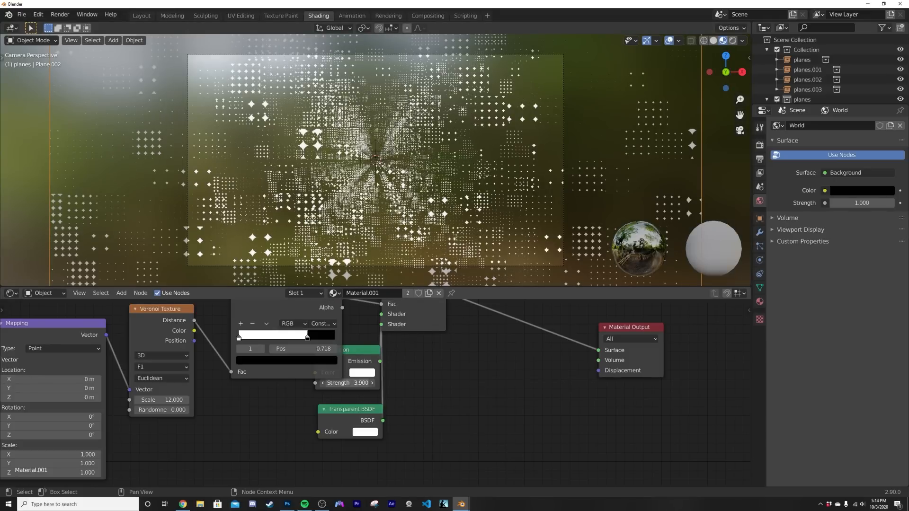
Raise star-grid emission strength to 24.1 and feed Principled Volume (density 0.26) to Volume
left_click_drag(348, 383, 347, 382)
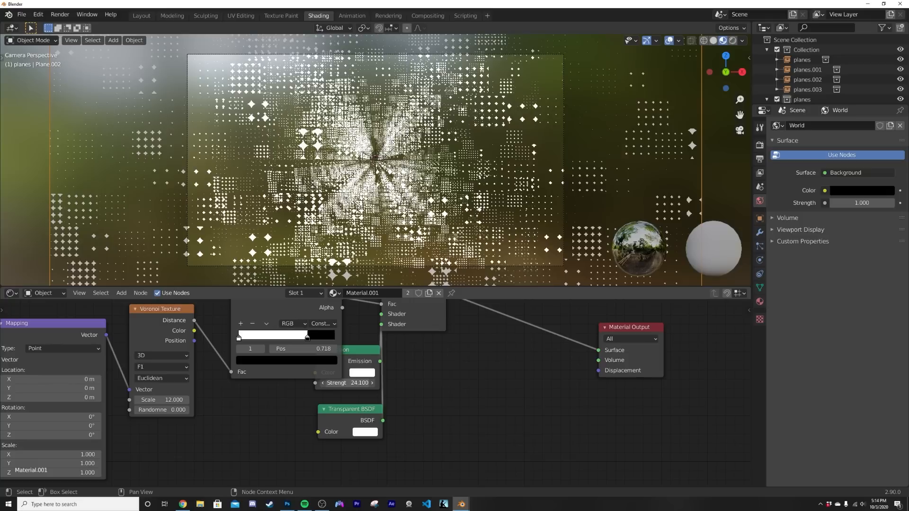
left_click(801, 74)
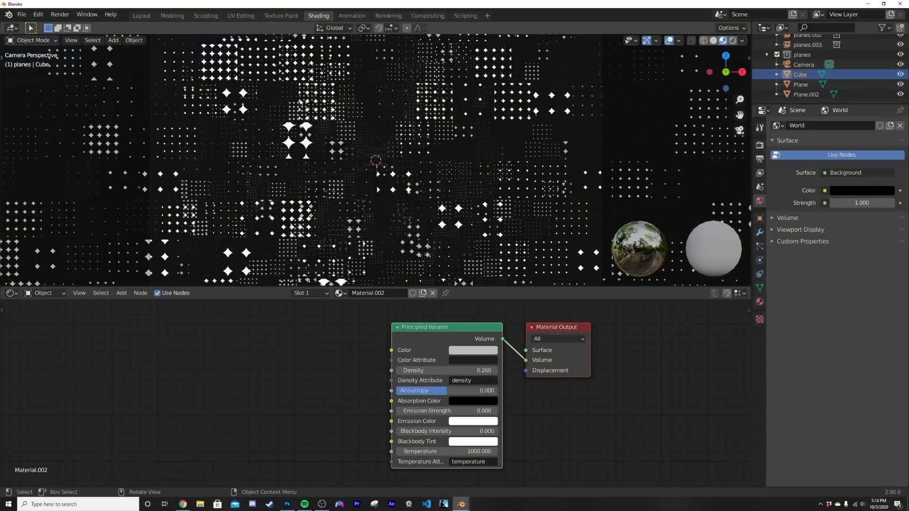
left_click(141, 15)
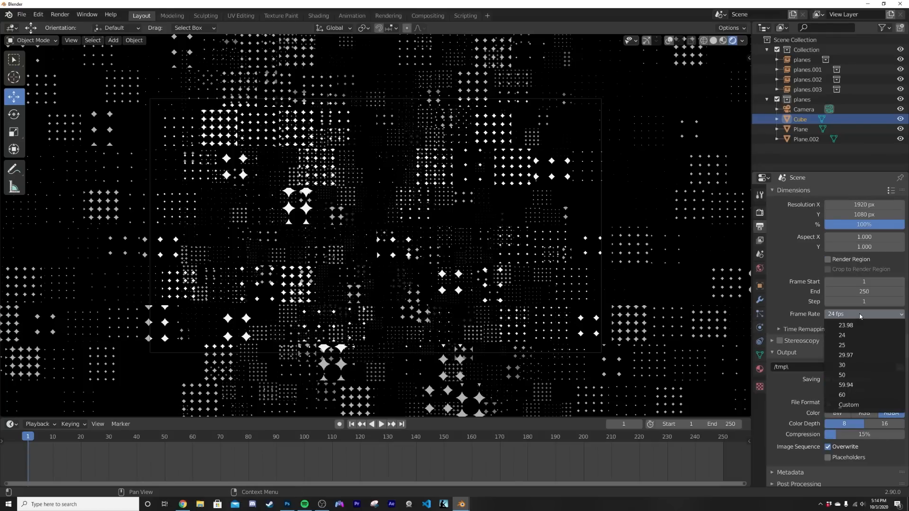
Set the output frame rate to 30 fps
left_click(842, 365)
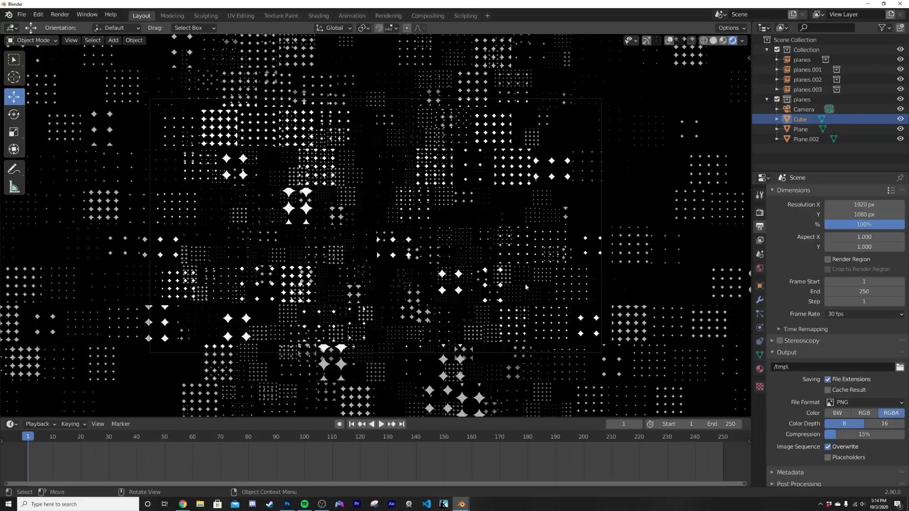
mouse_move(513, 233)
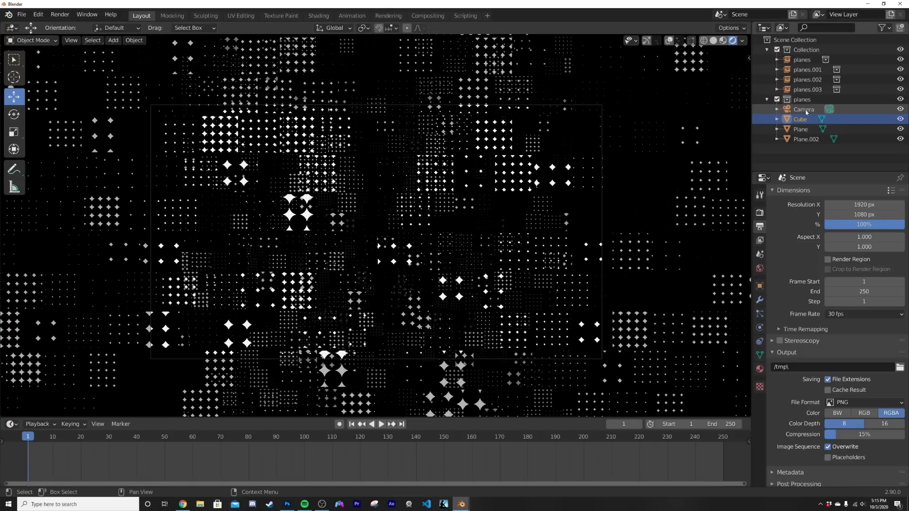
Keyframe the camera's Y location from -8 m at frame 0 to 24 m at frame 250
left_click(804, 109)
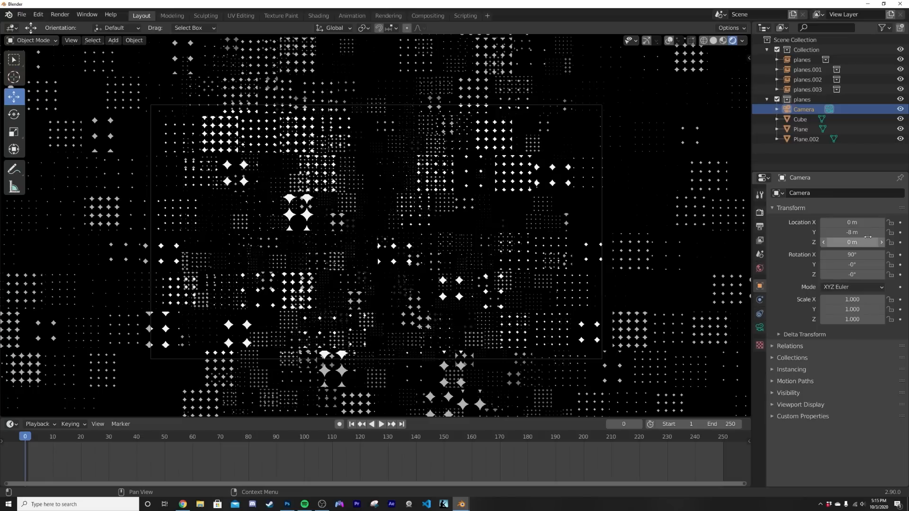
left_click(851, 232)
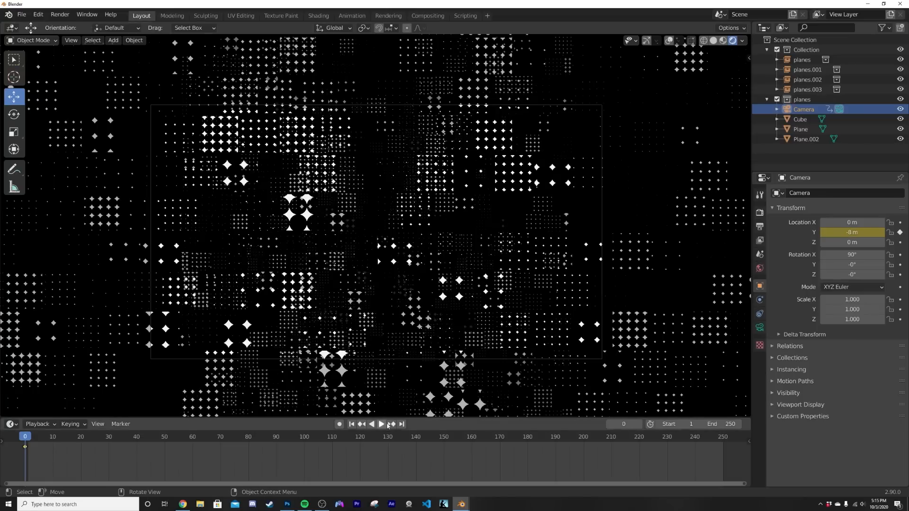
left_click(393, 424)
type("24")
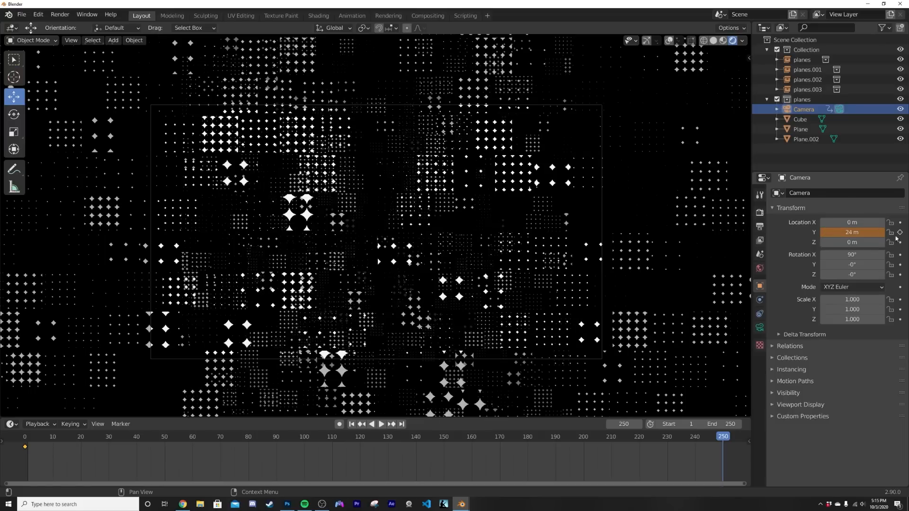
left_click(381, 424)
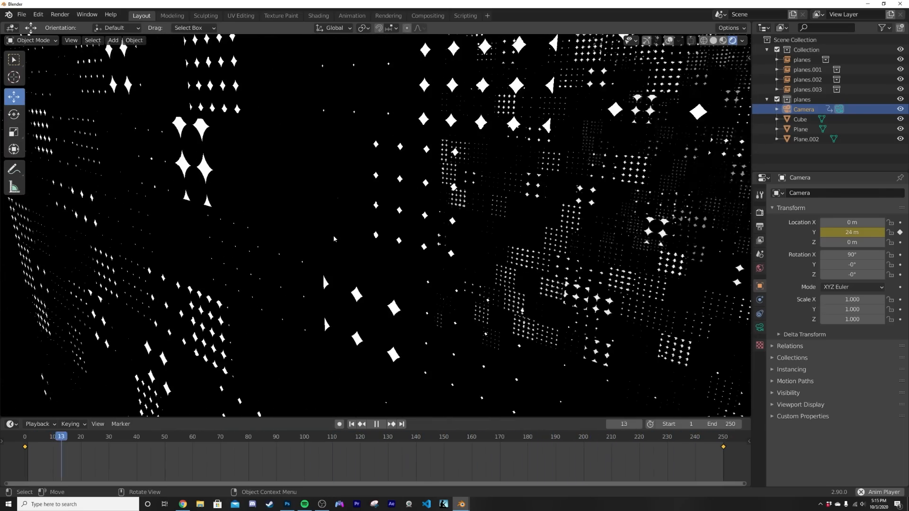
left_click(376, 425)
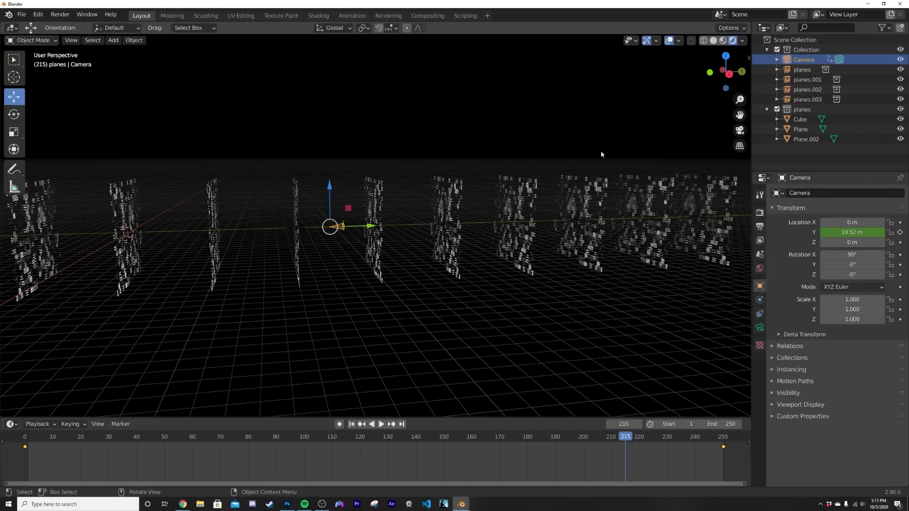
left_click(371, 424)
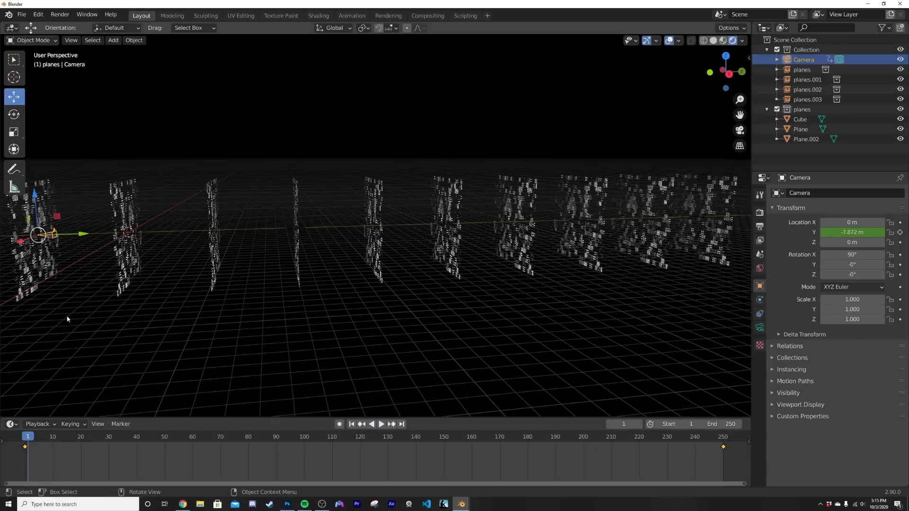
left_click(402, 425)
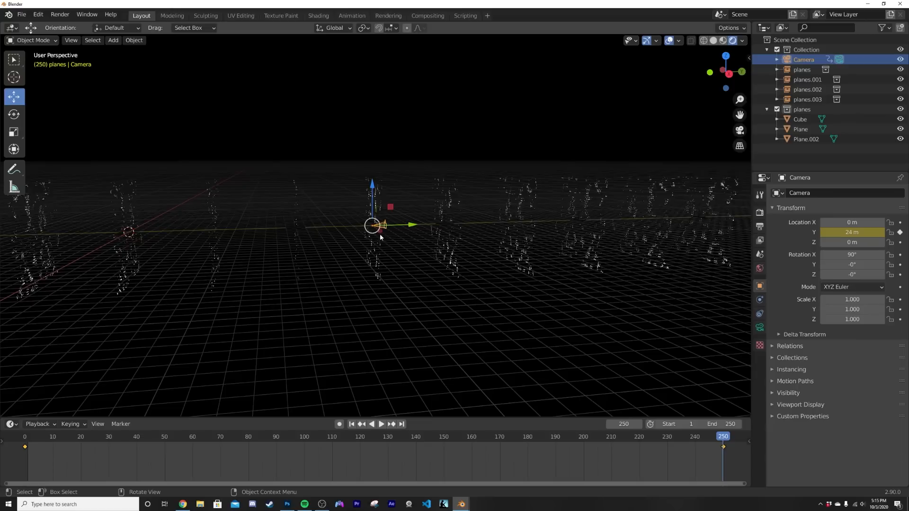
left_click(802, 69)
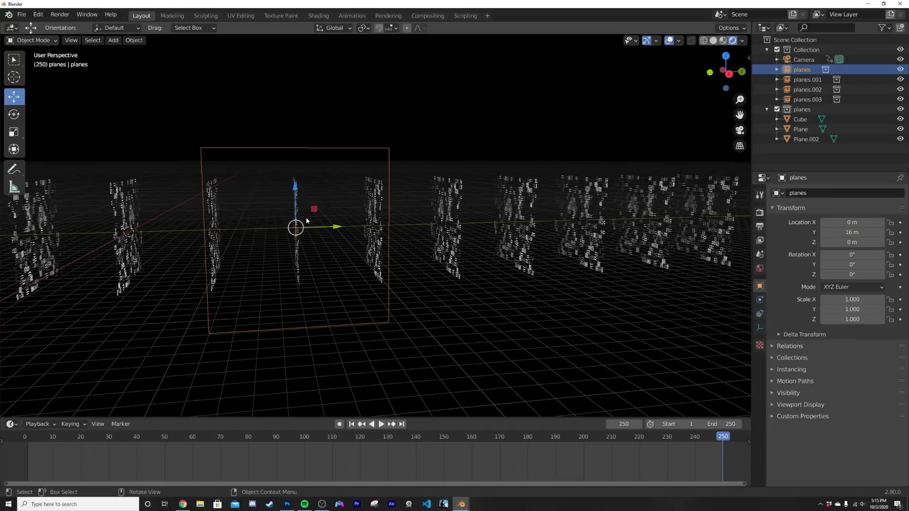
left_click(807, 79)
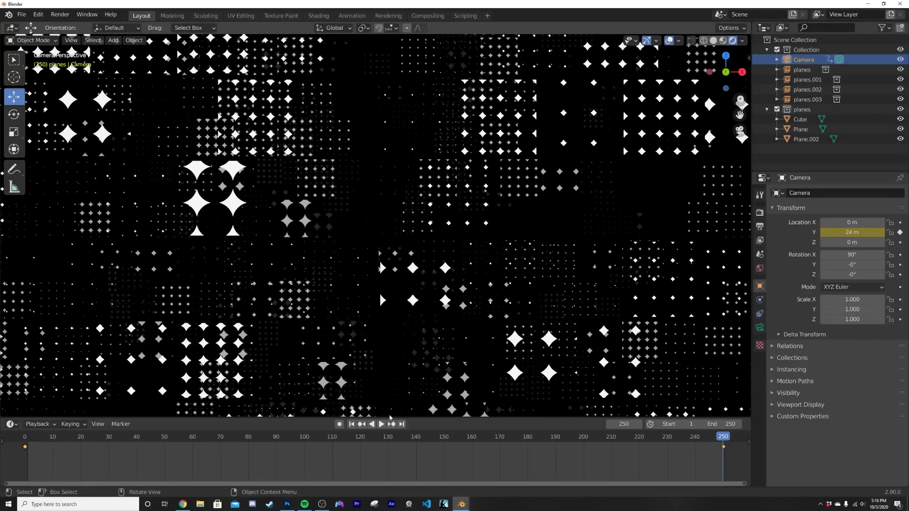
Enable Bloom in the Eevee render settings so the stars glow
left_click(352, 424)
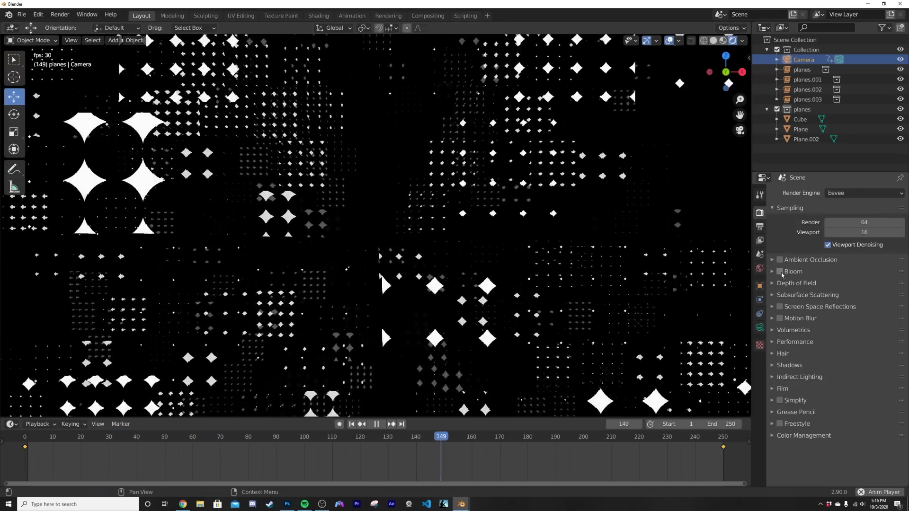
left_click(780, 272)
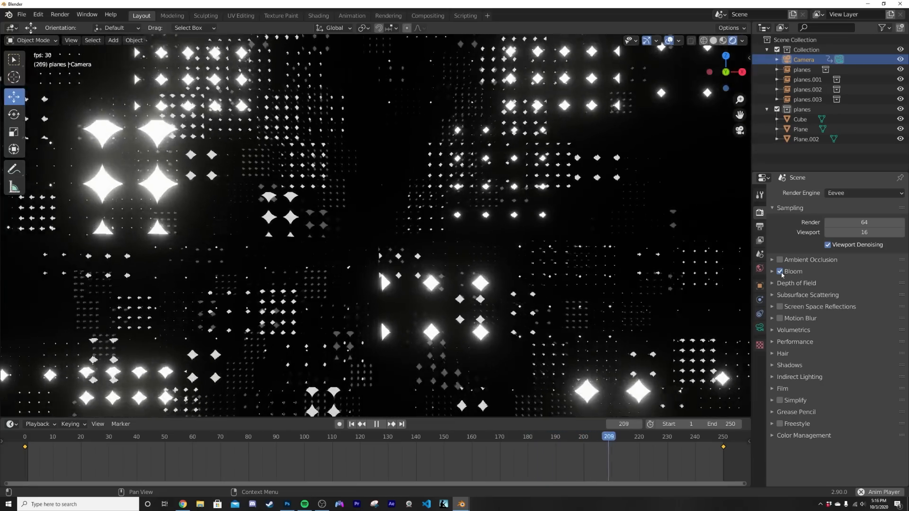